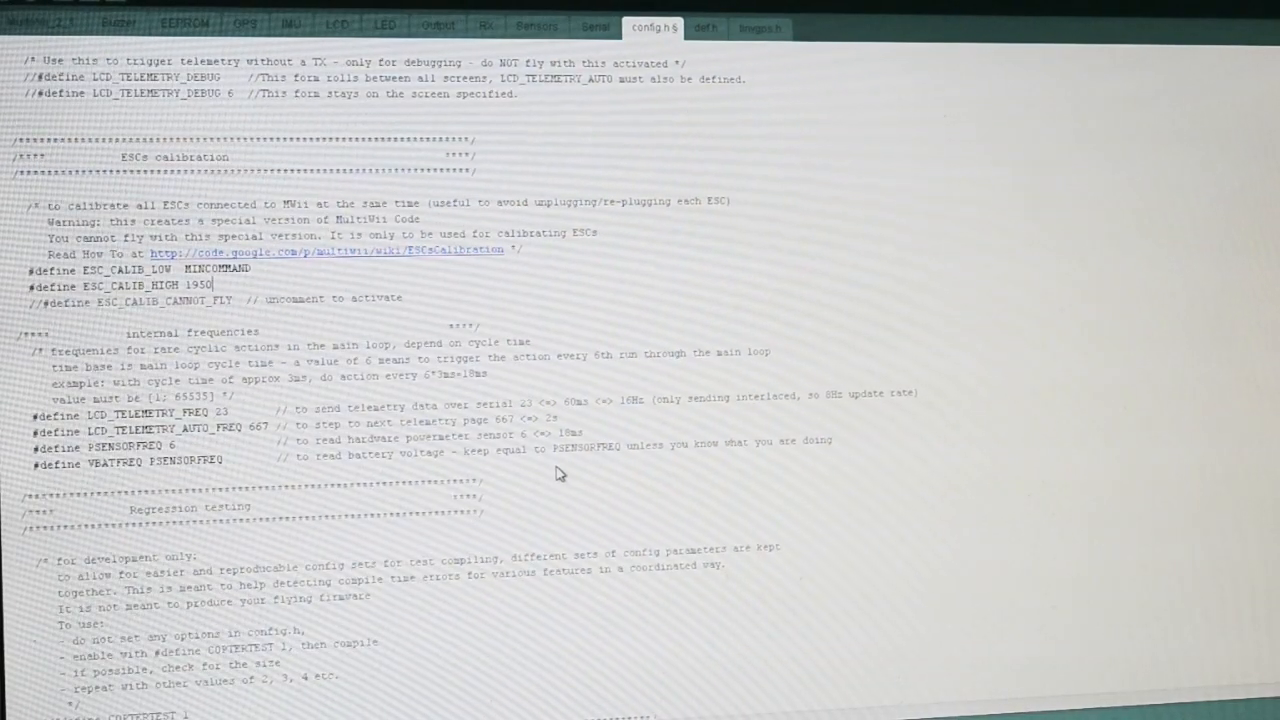
Step: Scroll up to the CONFIGURABLE PARAMETERS header at the top of config.h
scroll("up", 3)
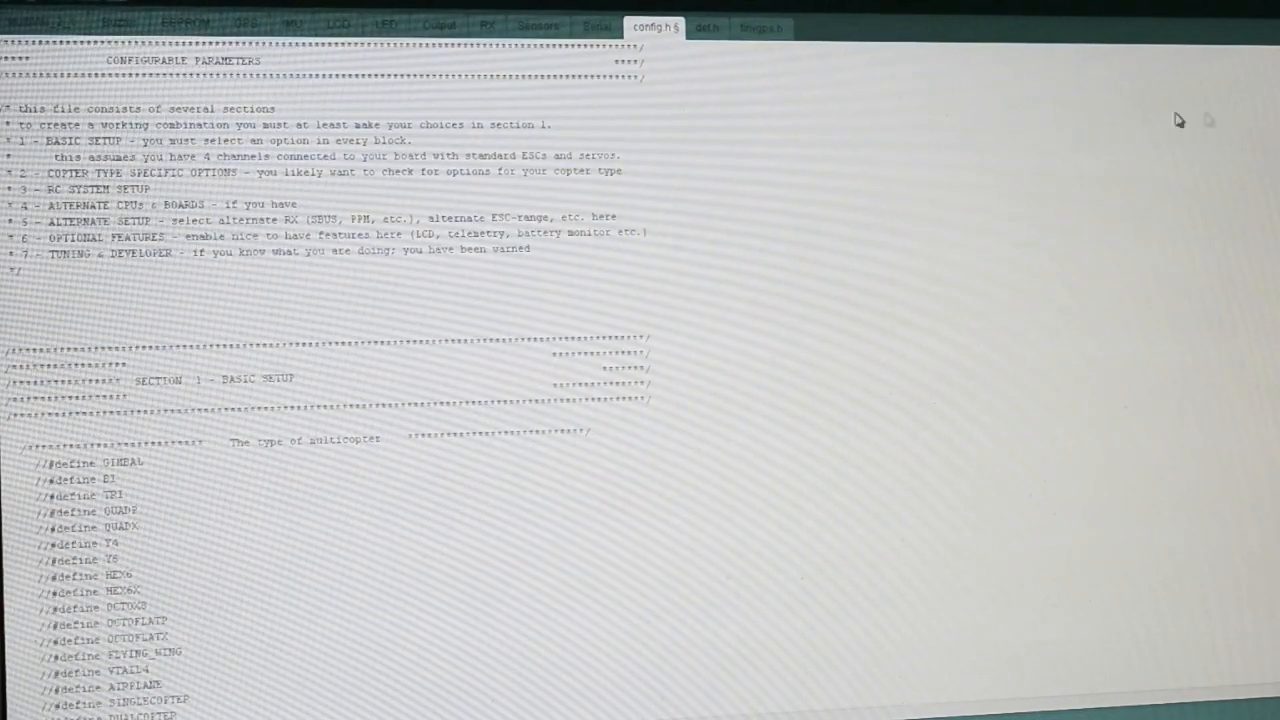
mouse_move(727, 216)
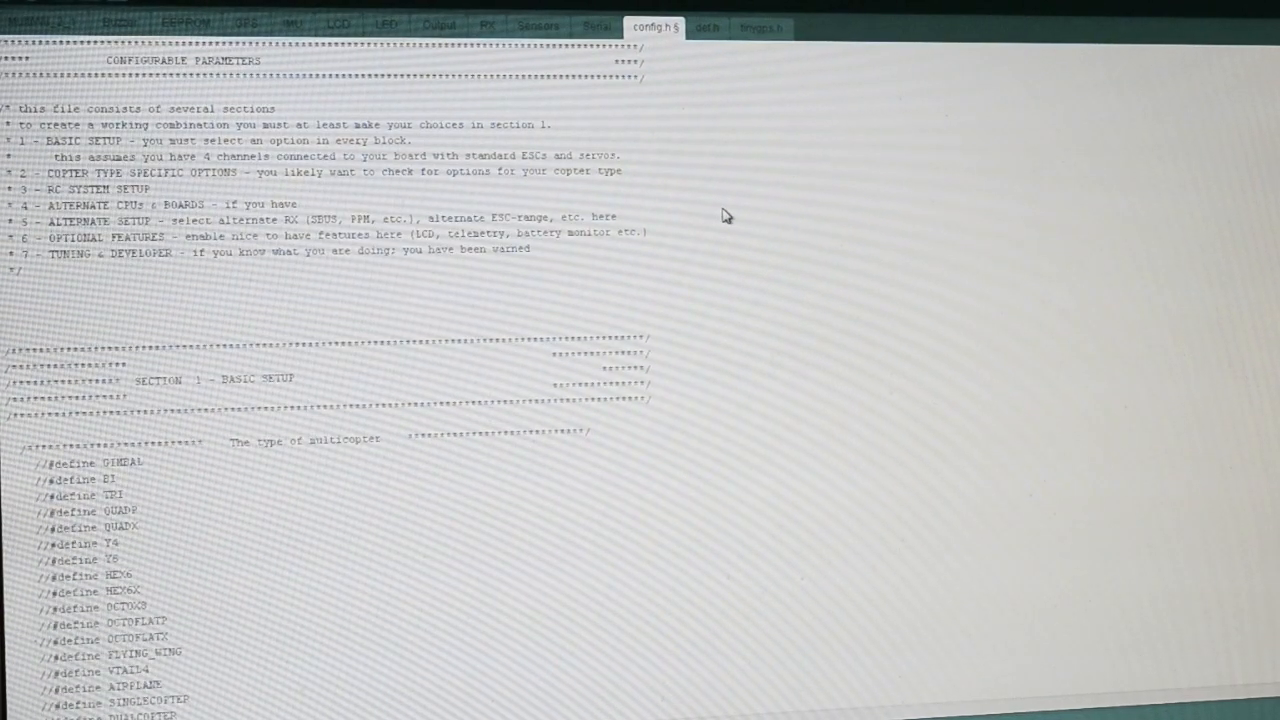
mouse_move(722, 211)
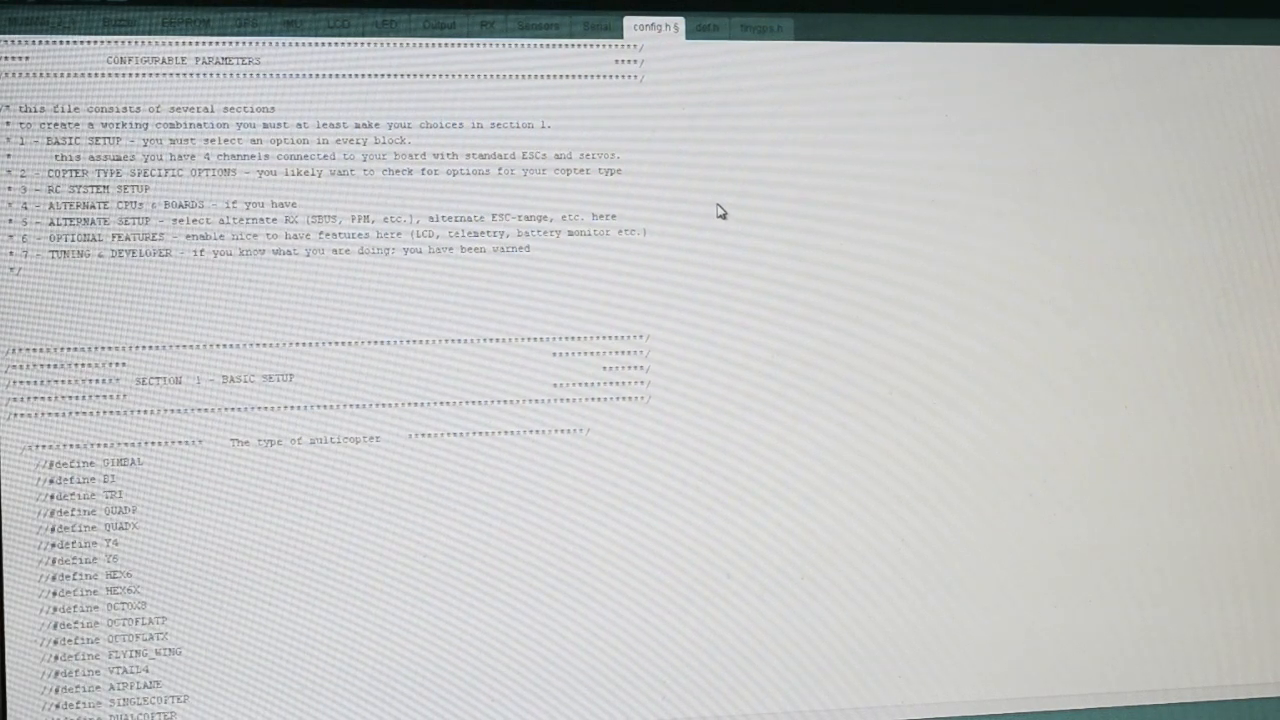
mouse_move(700, 213)
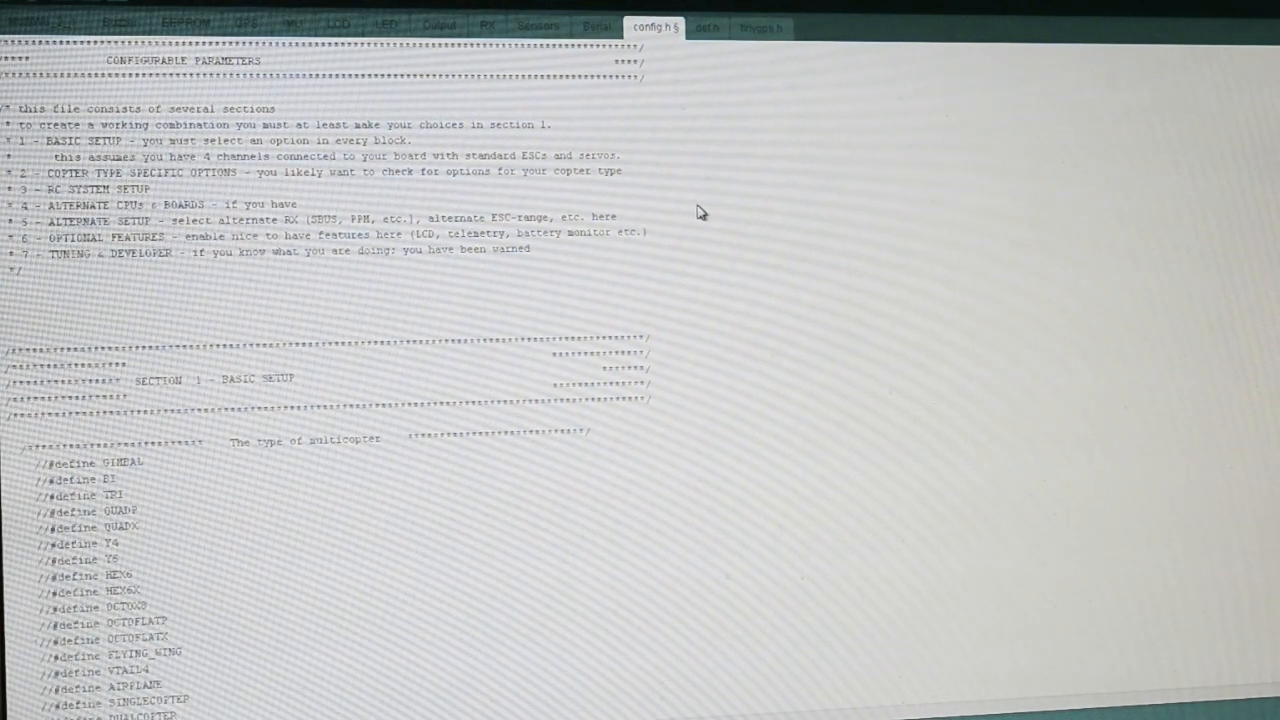
mouse_move(690, 235)
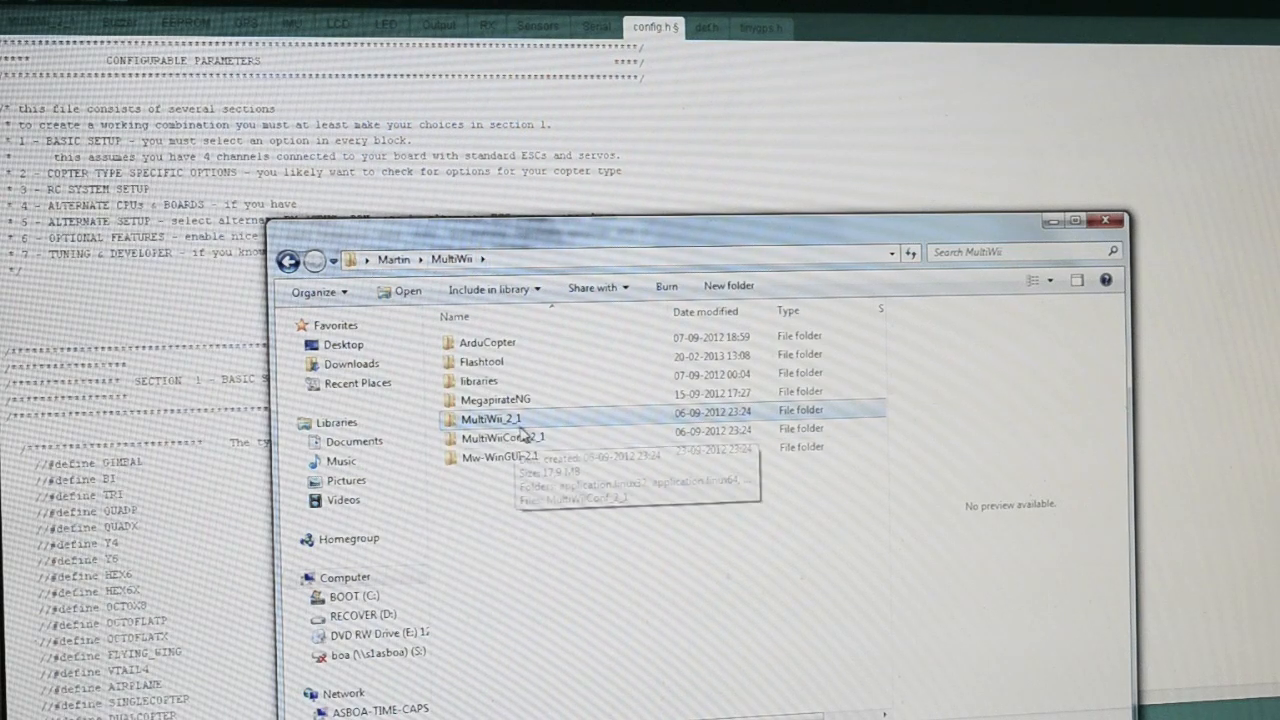
Step: Open the MultiWii_2_1 folder in Explorer and select the MultiWii_2_1 sketch file
double_click(490, 419)
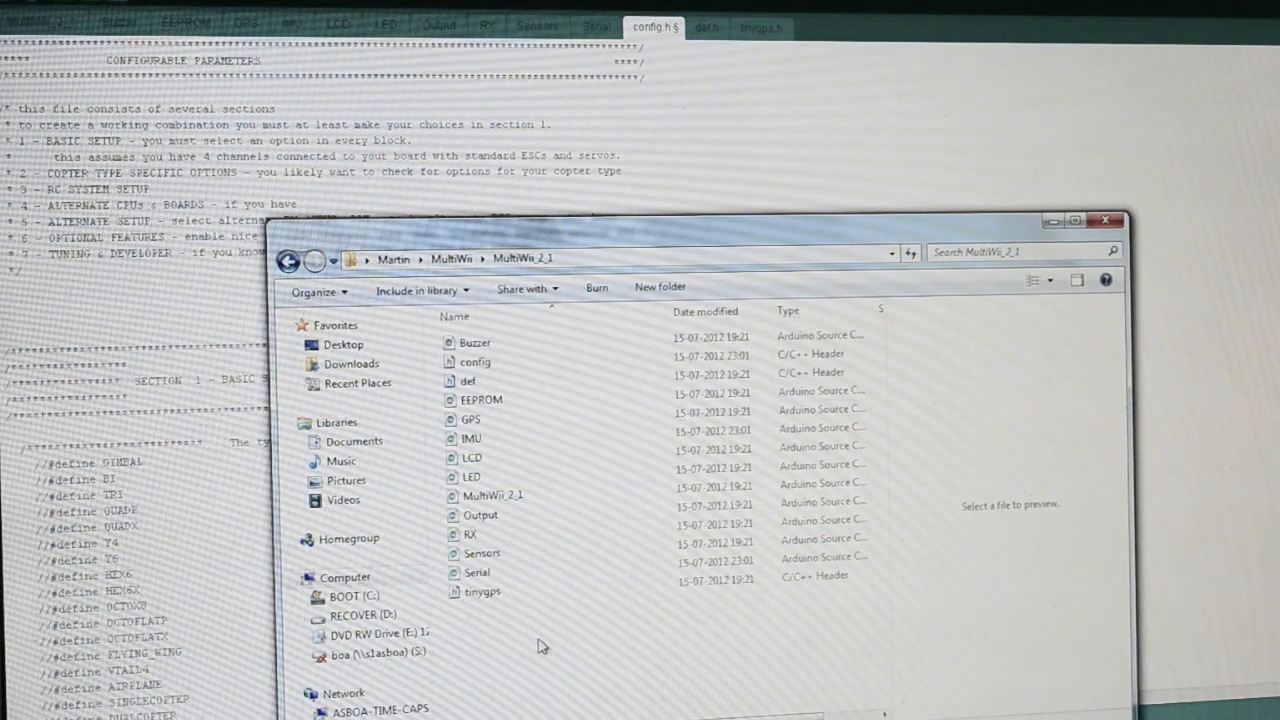
left_click(492, 495)
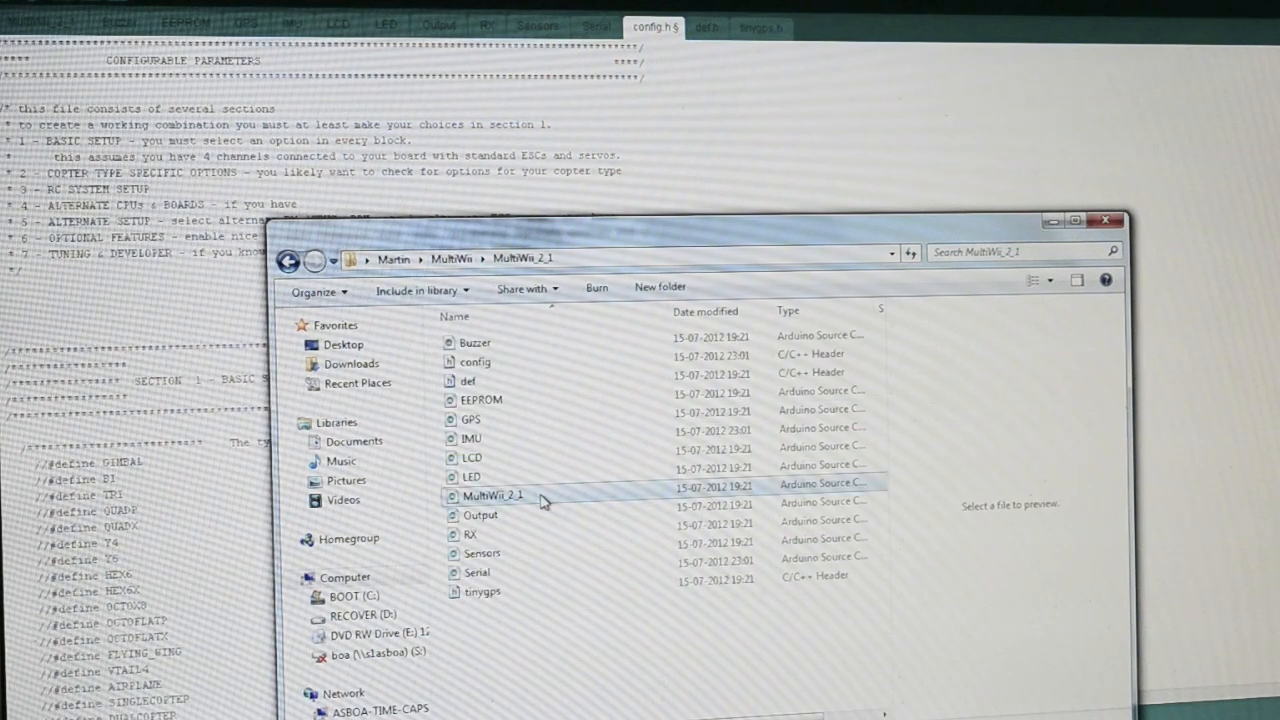
left_click(493, 495)
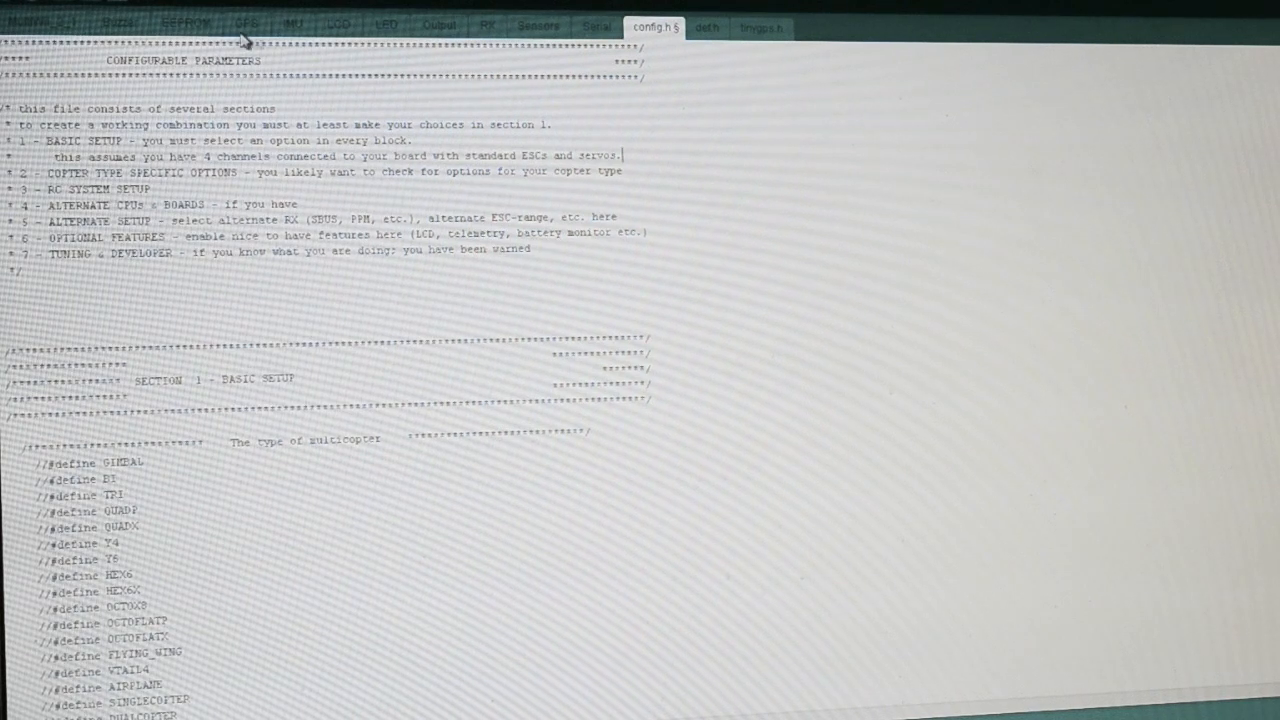
mouse_move(435, 22)
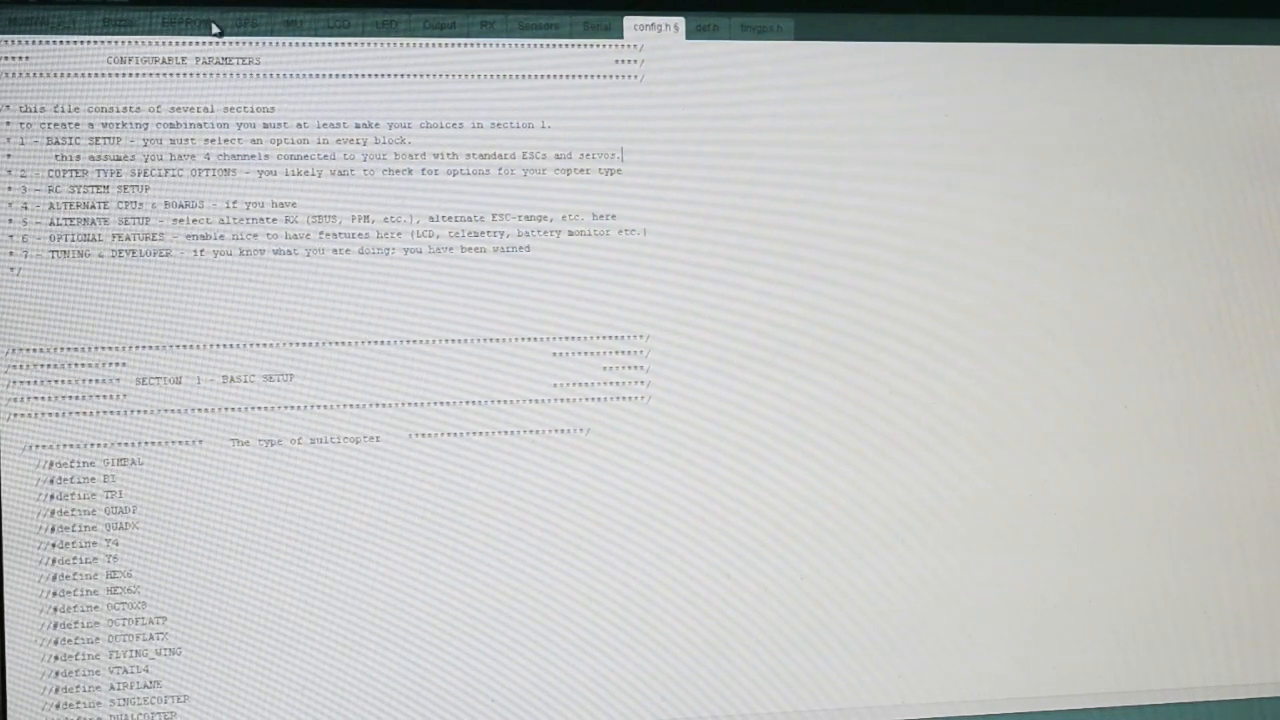
mouse_move(165, 28)
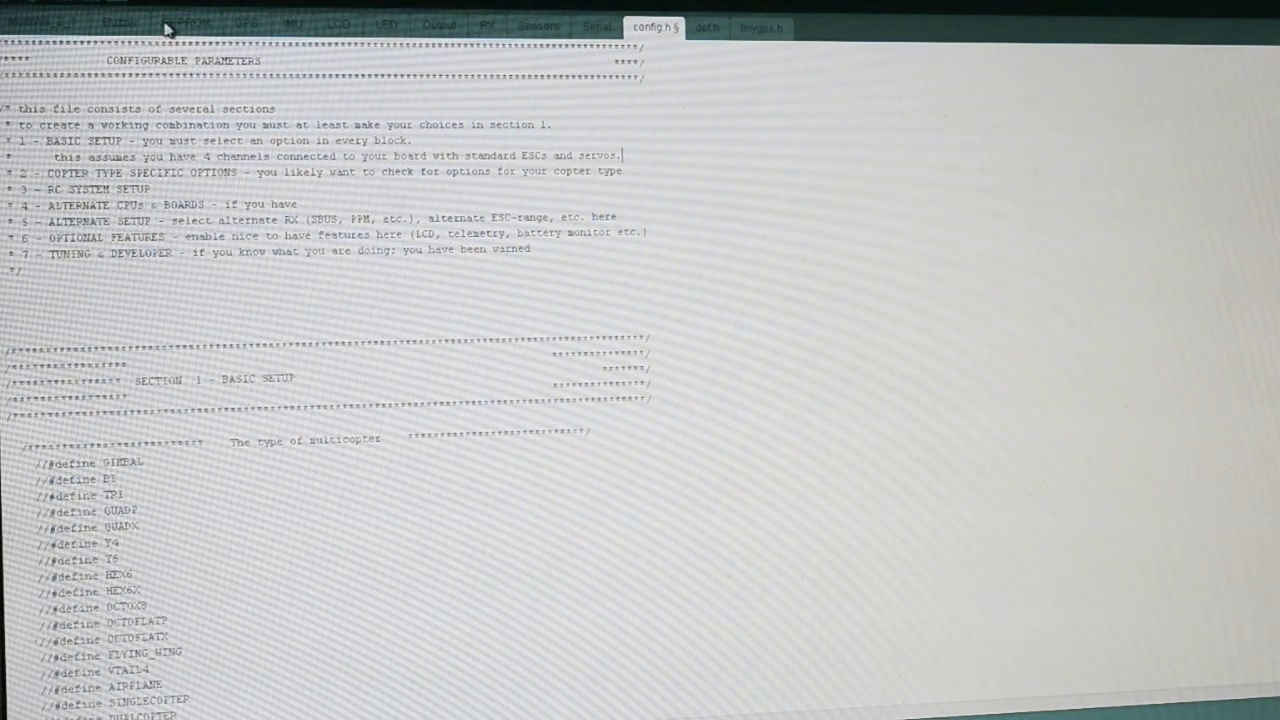
left_click(246, 24)
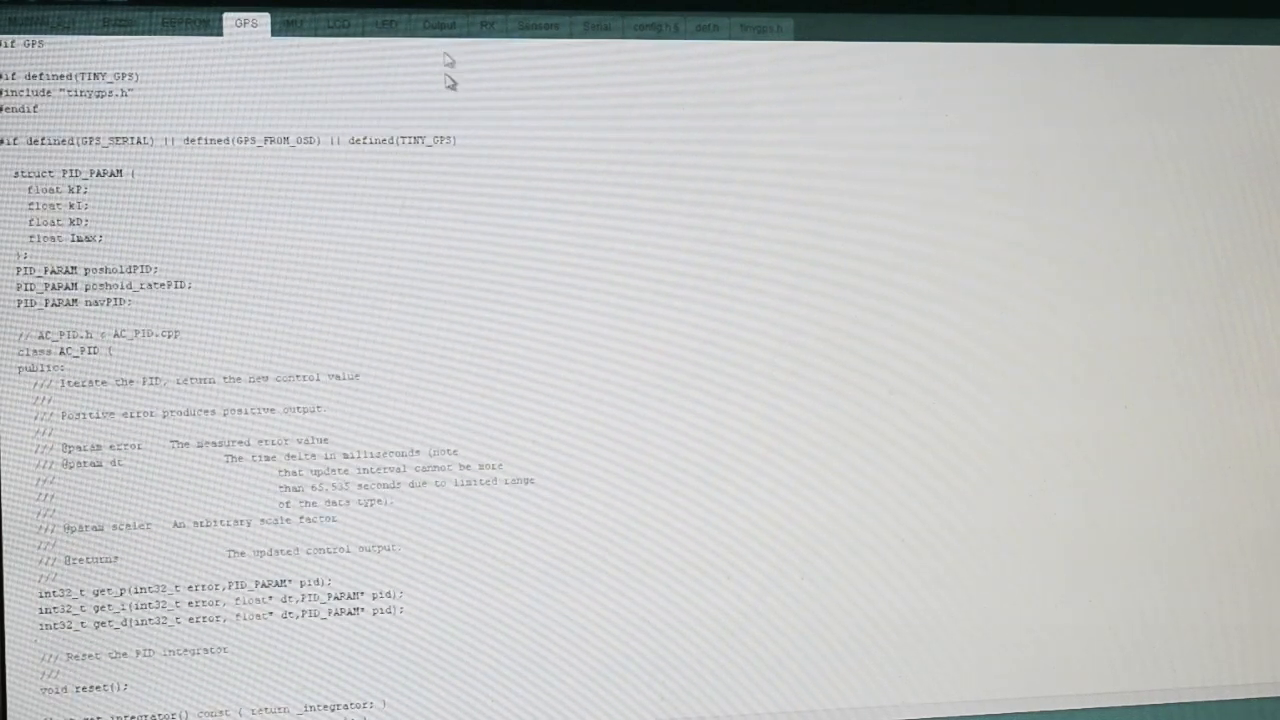
left_click(653, 27)
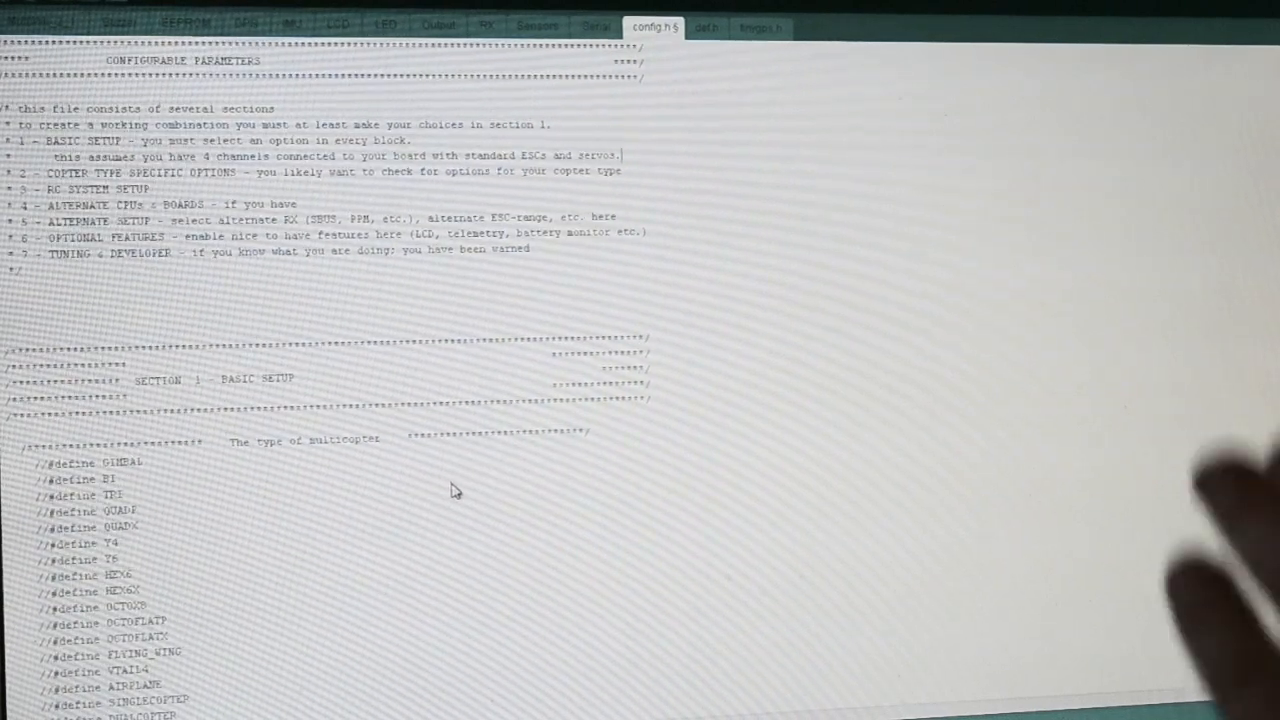
mouse_move(458, 512)
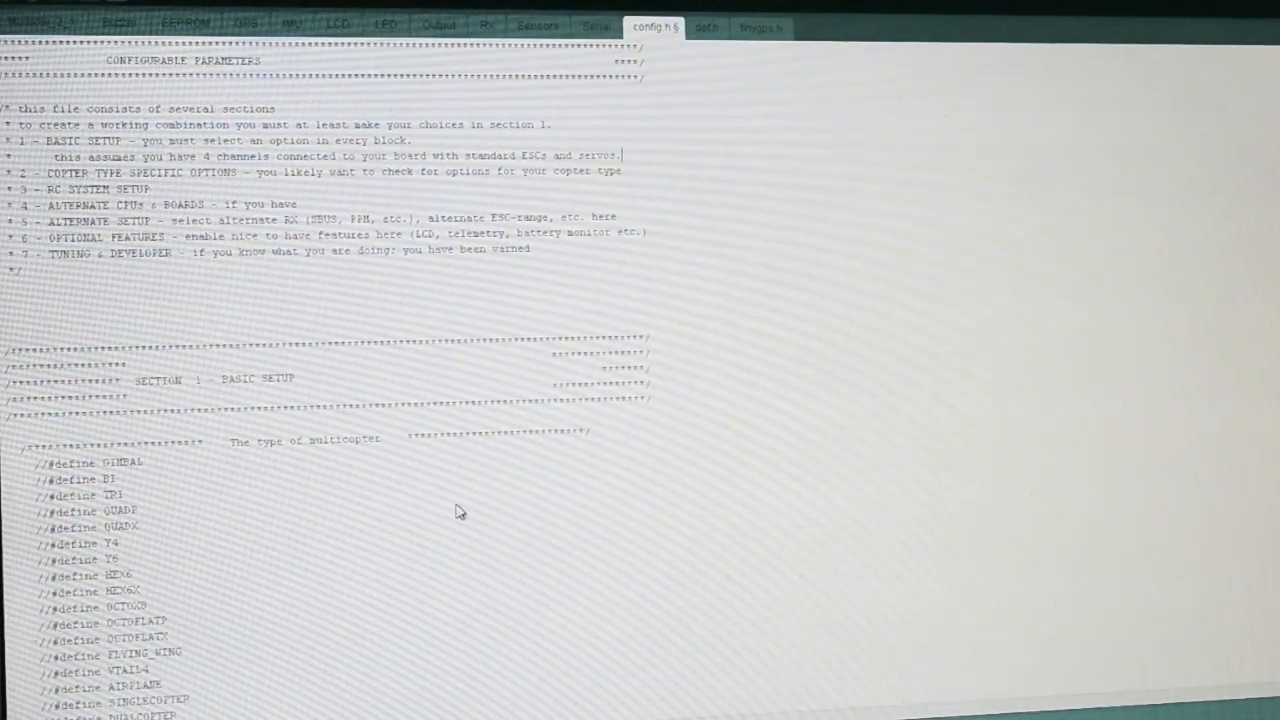
mouse_move(480, 500)
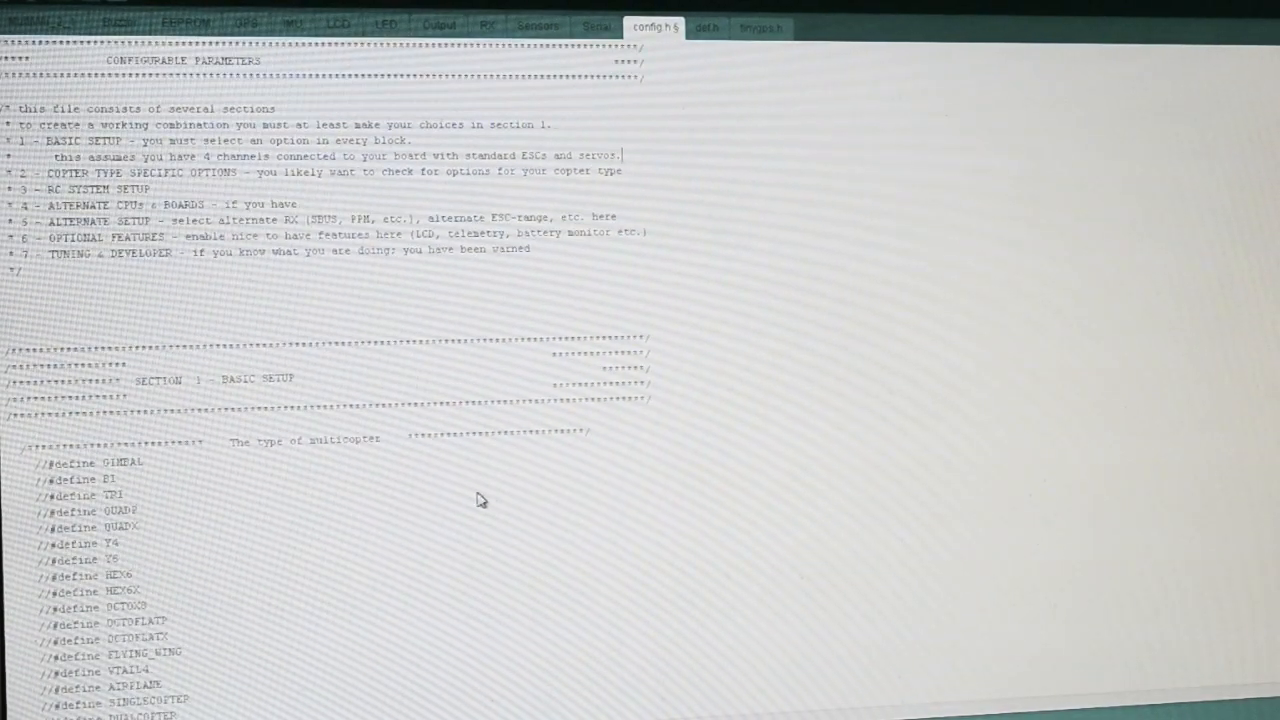
Step: Uncomment #define TRI in the multicopter type list, leaving other types commented out
scroll("down", 3)
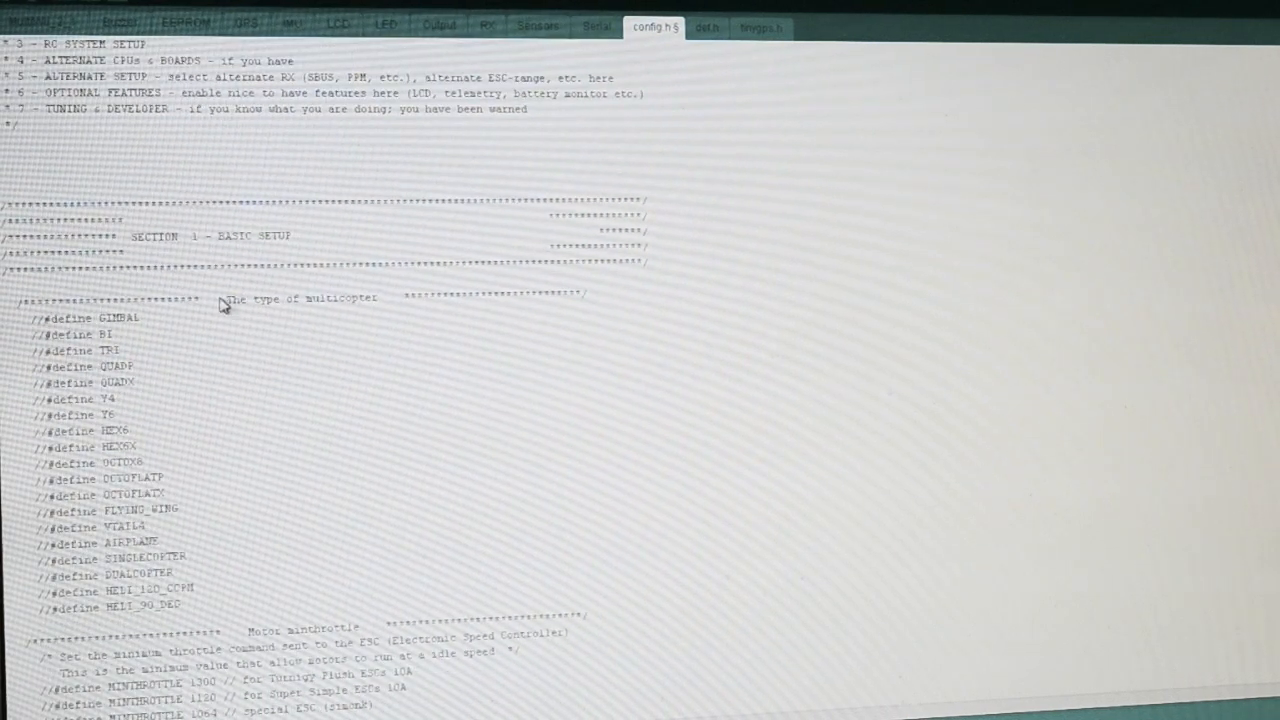
double_click(340, 298)
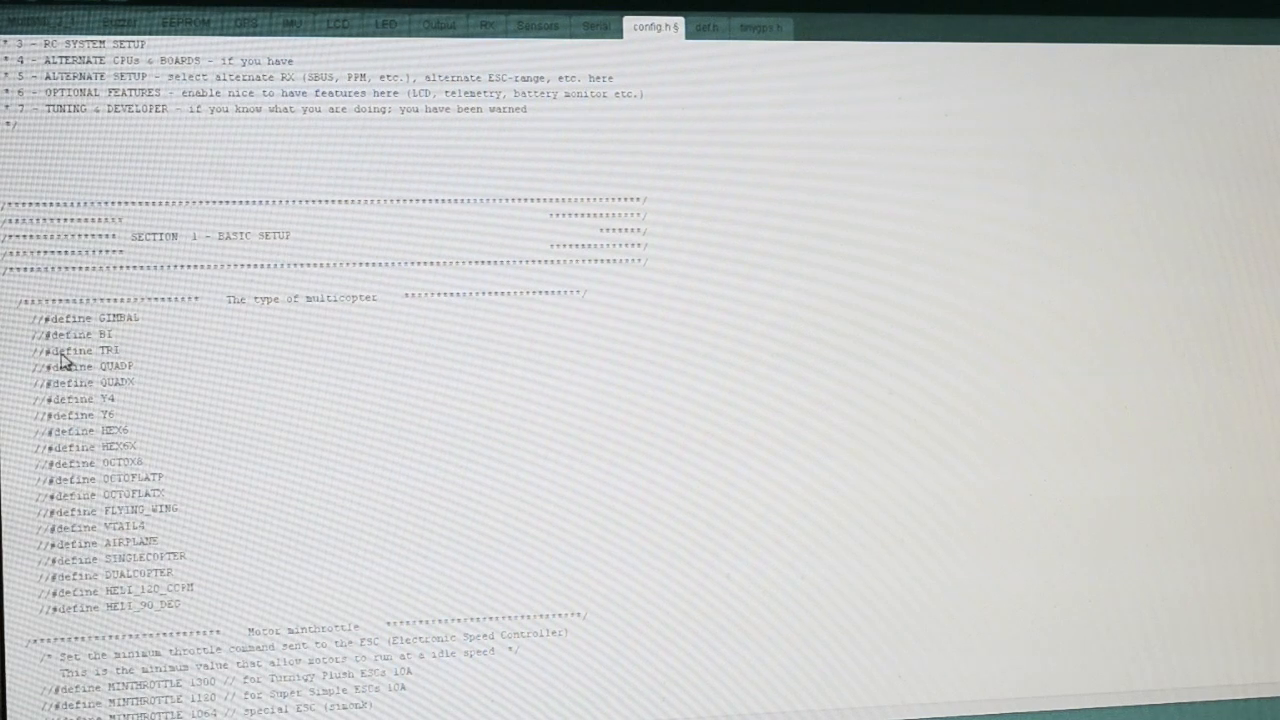
mouse_move(305, 378)
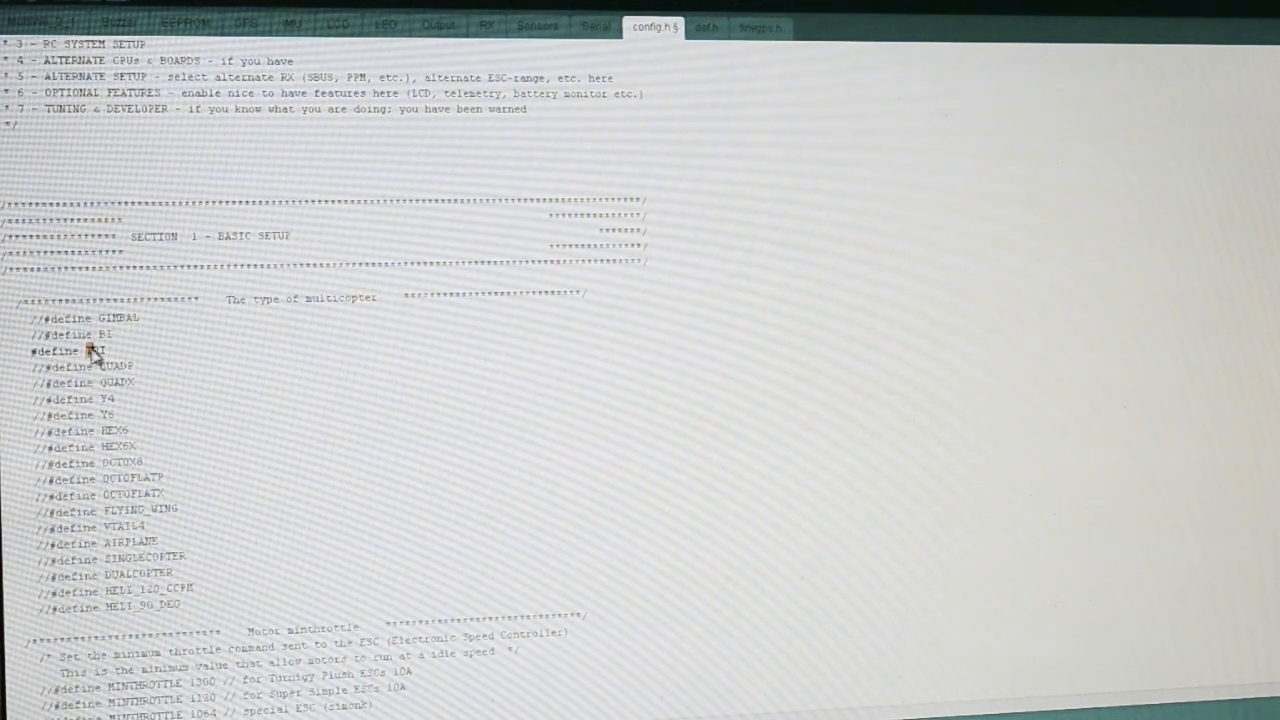
double_click(95, 351)
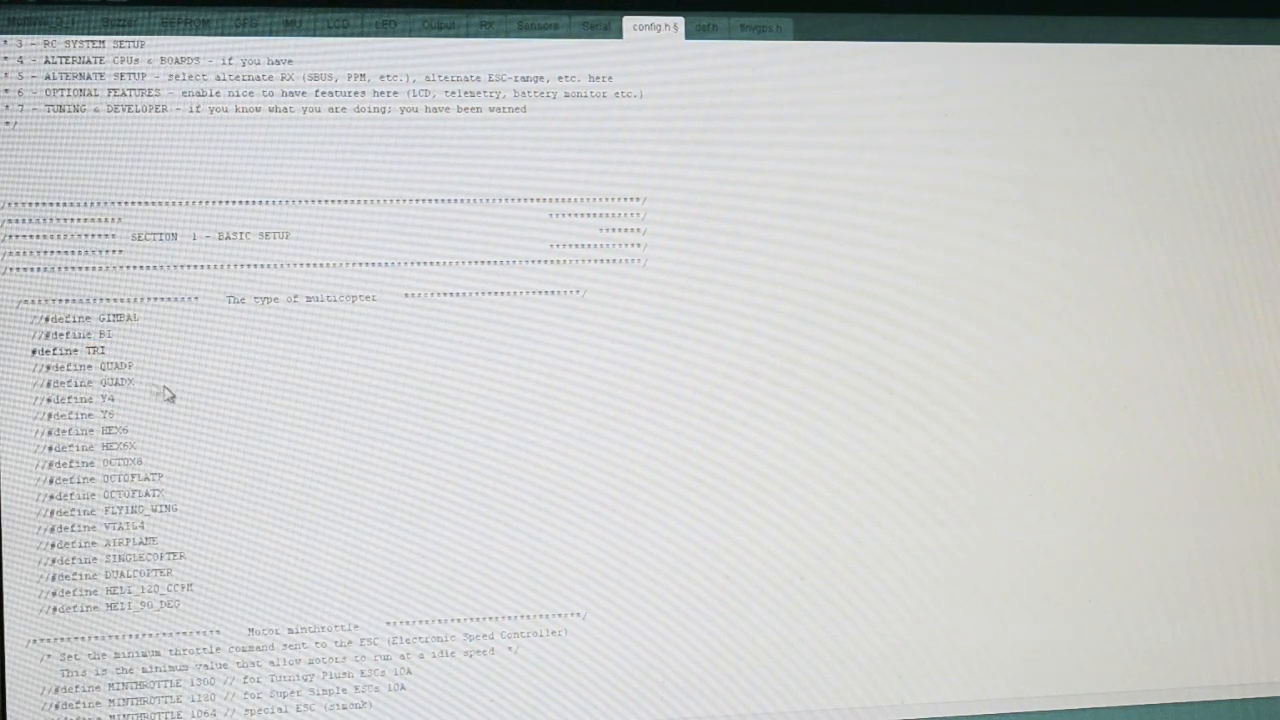
mouse_move(174, 393)
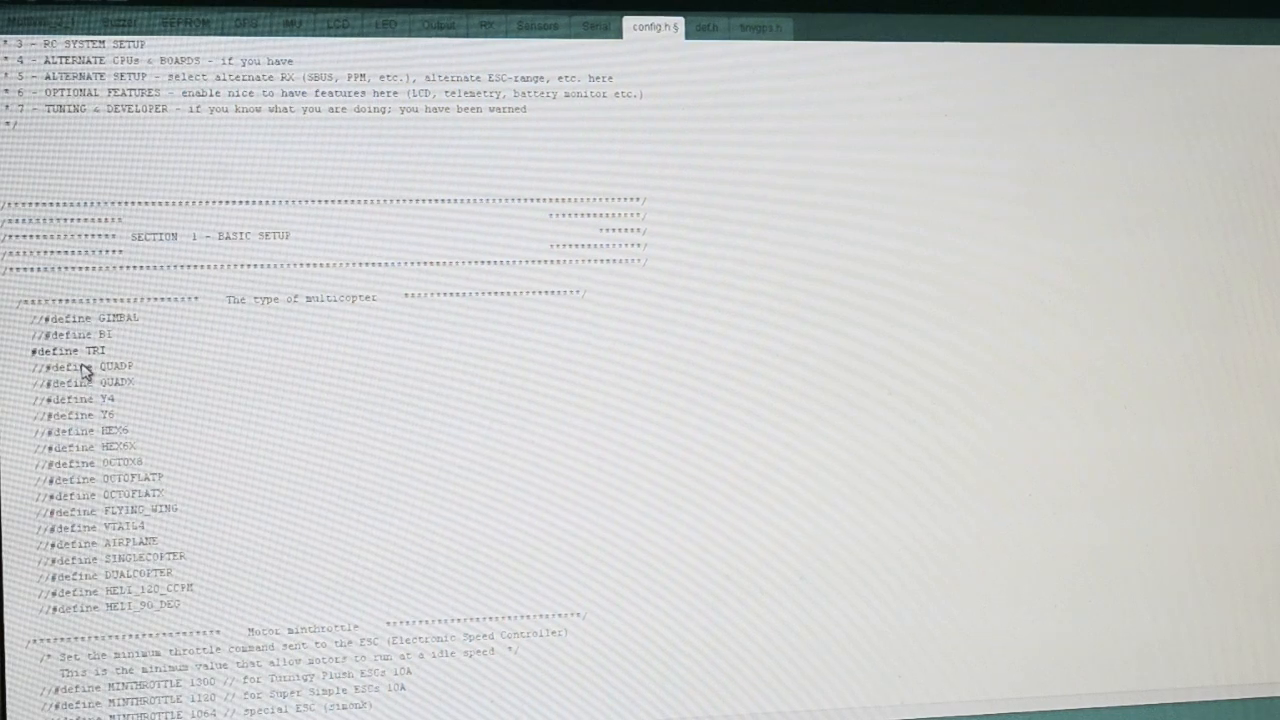
Step: Uncomment the MINTHROTTLE 1064 (simonk ESC) line and set MAXTHROTTLE to 1950
scroll("down", 3)
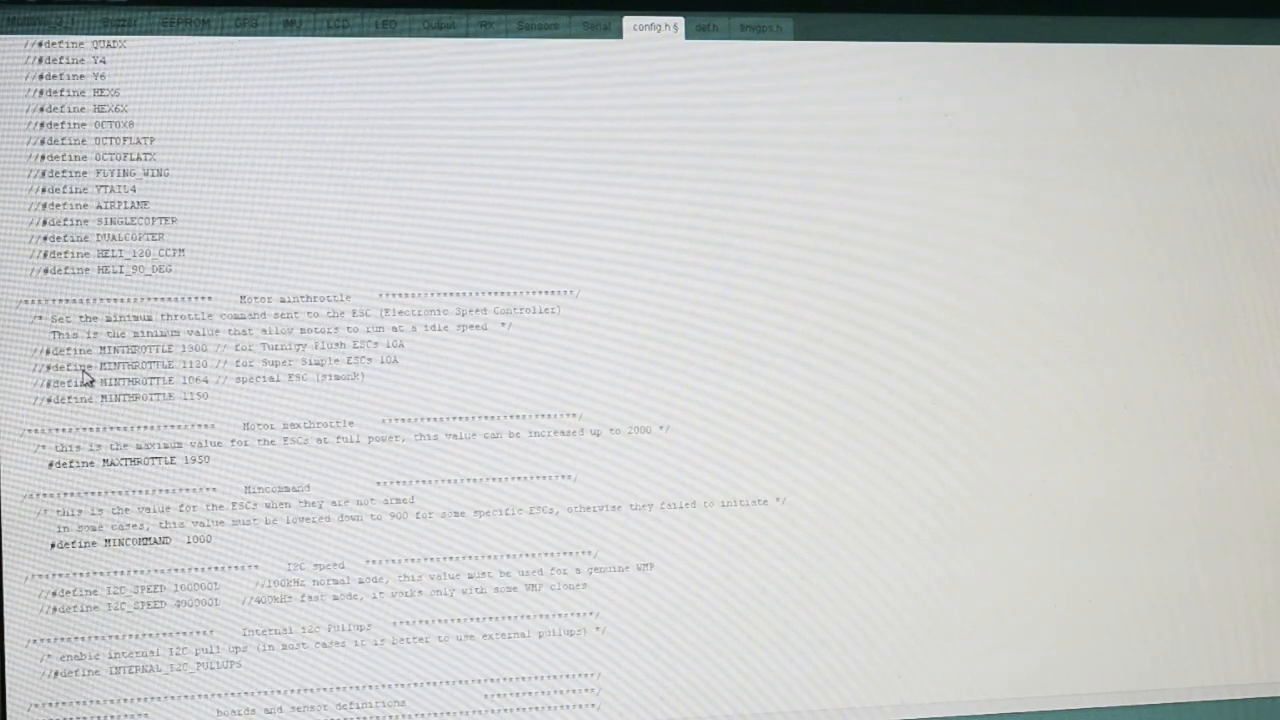
scroll("down", 3)
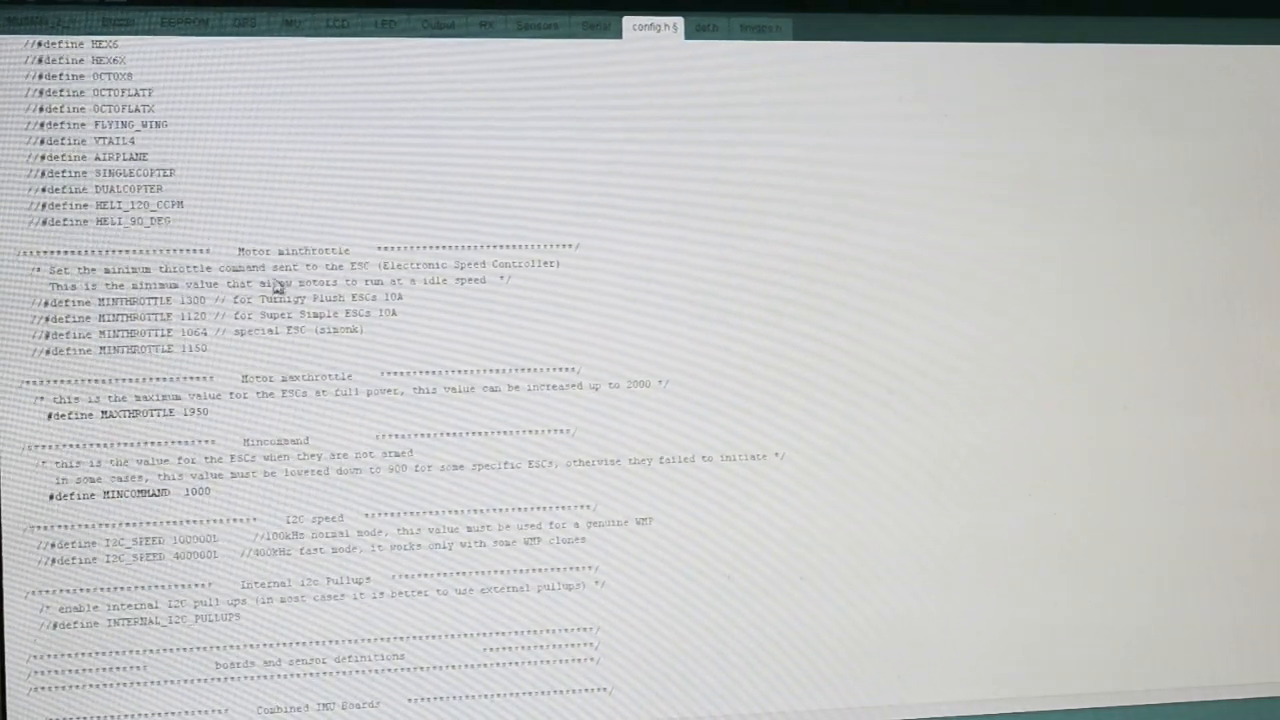
mouse_move(50, 345)
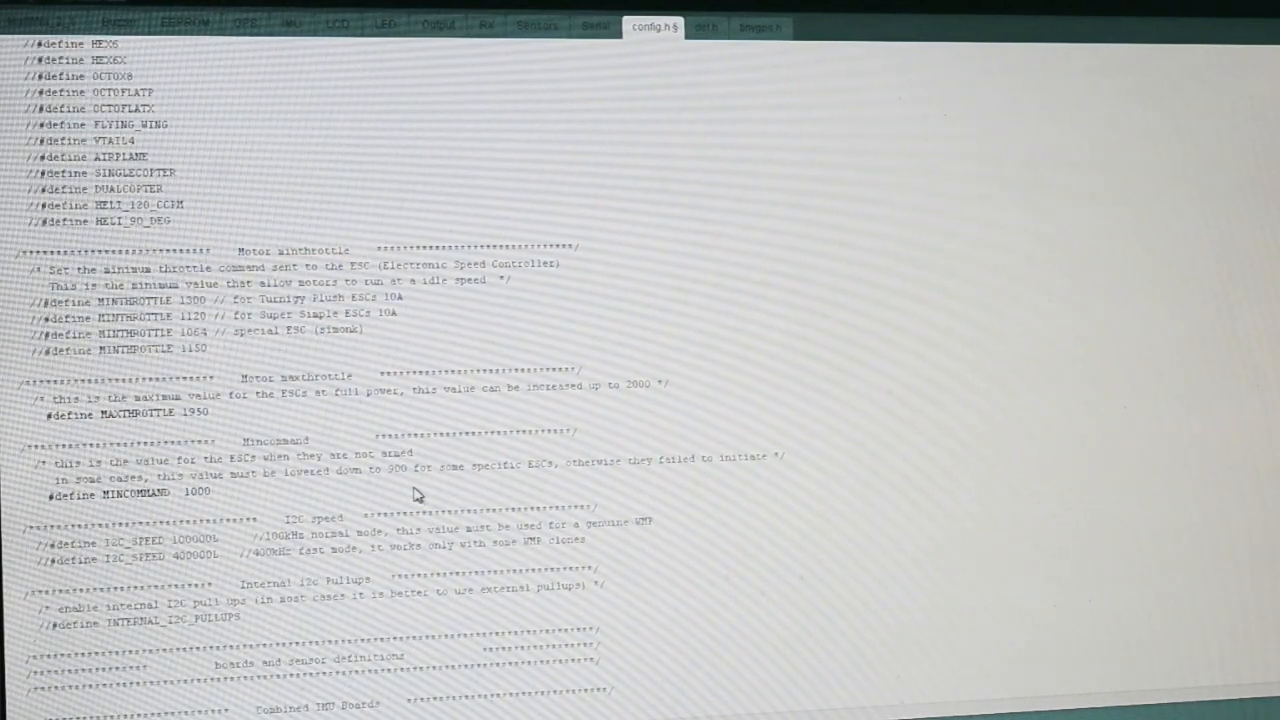
mouse_move(335, 335)
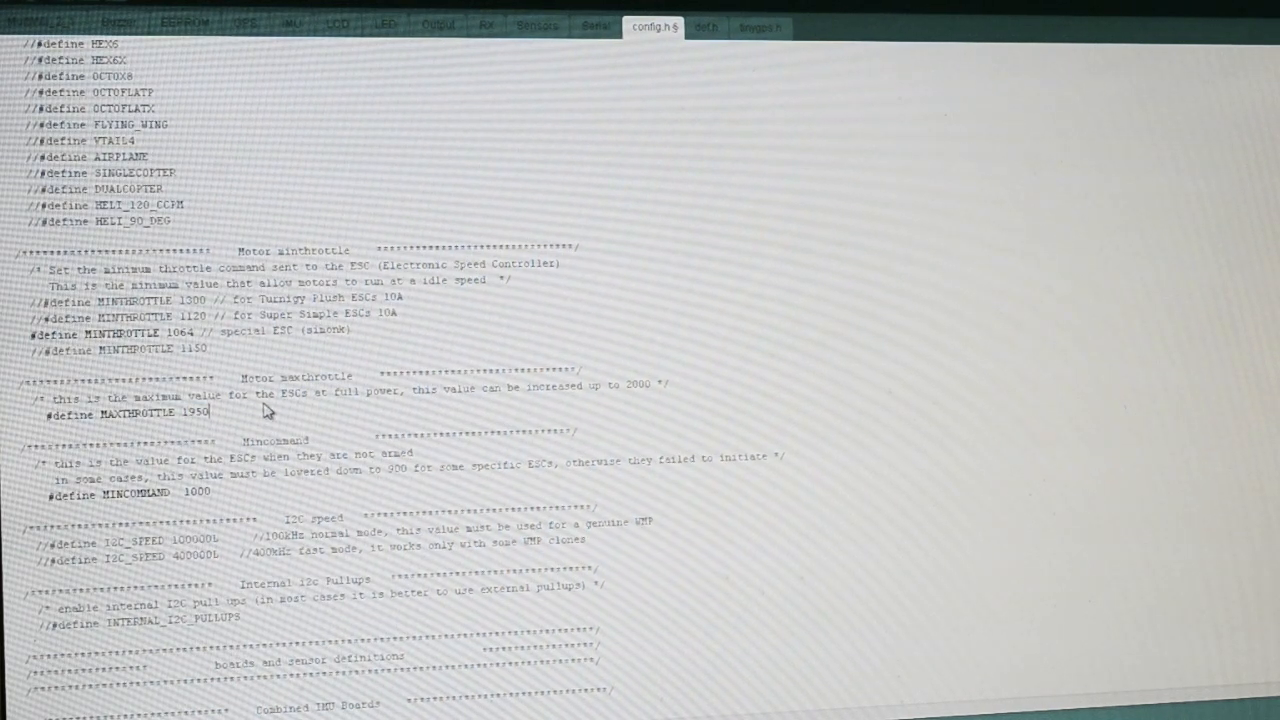
mouse_move(180, 415)
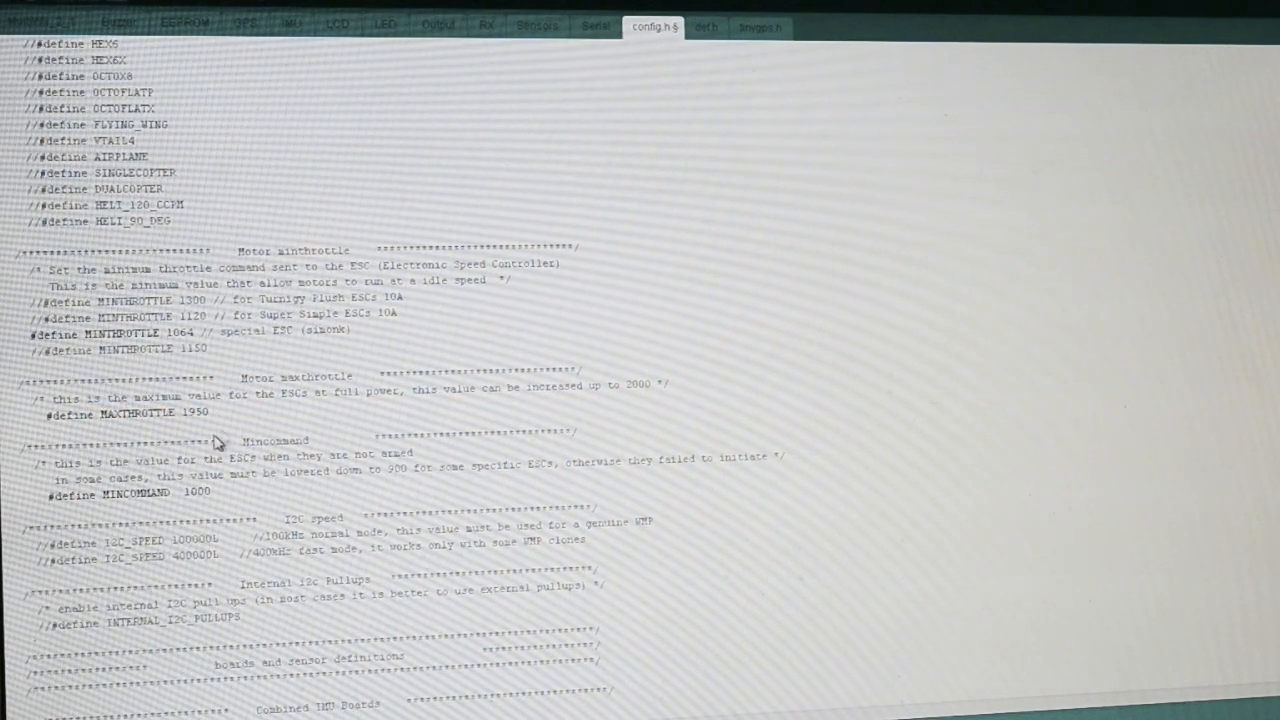
double_click(130, 492)
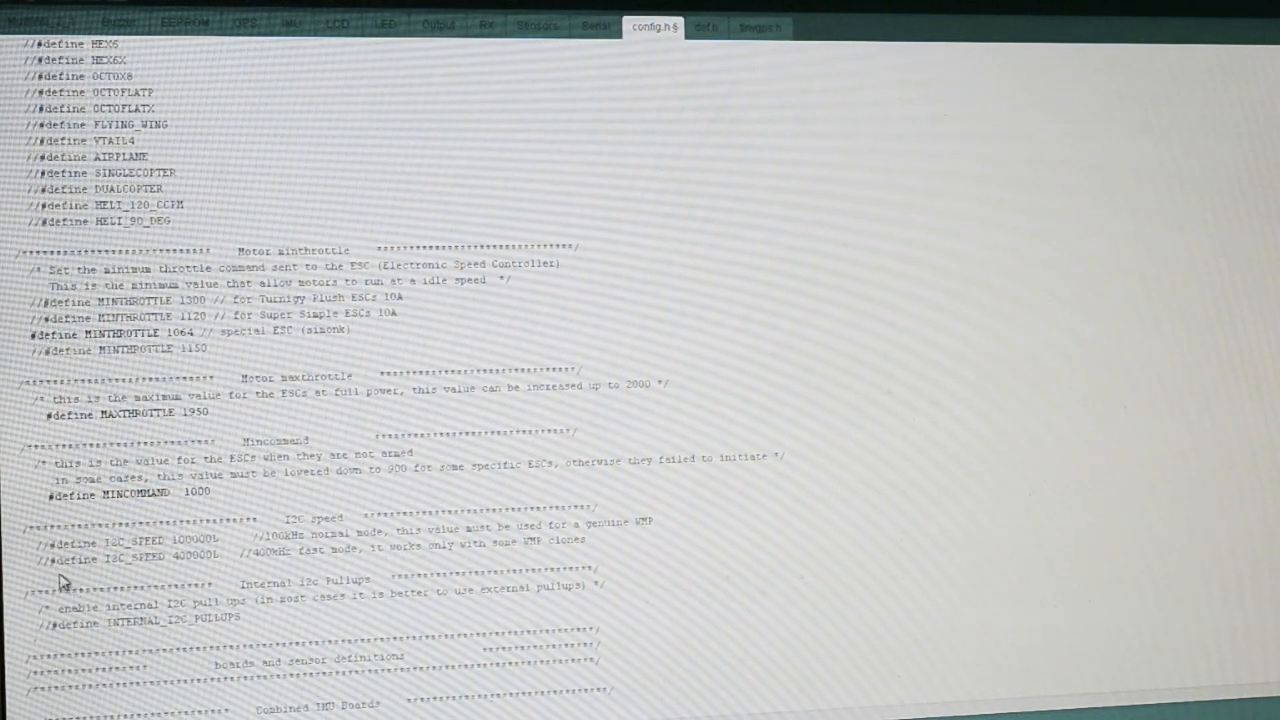
mouse_move(190, 558)
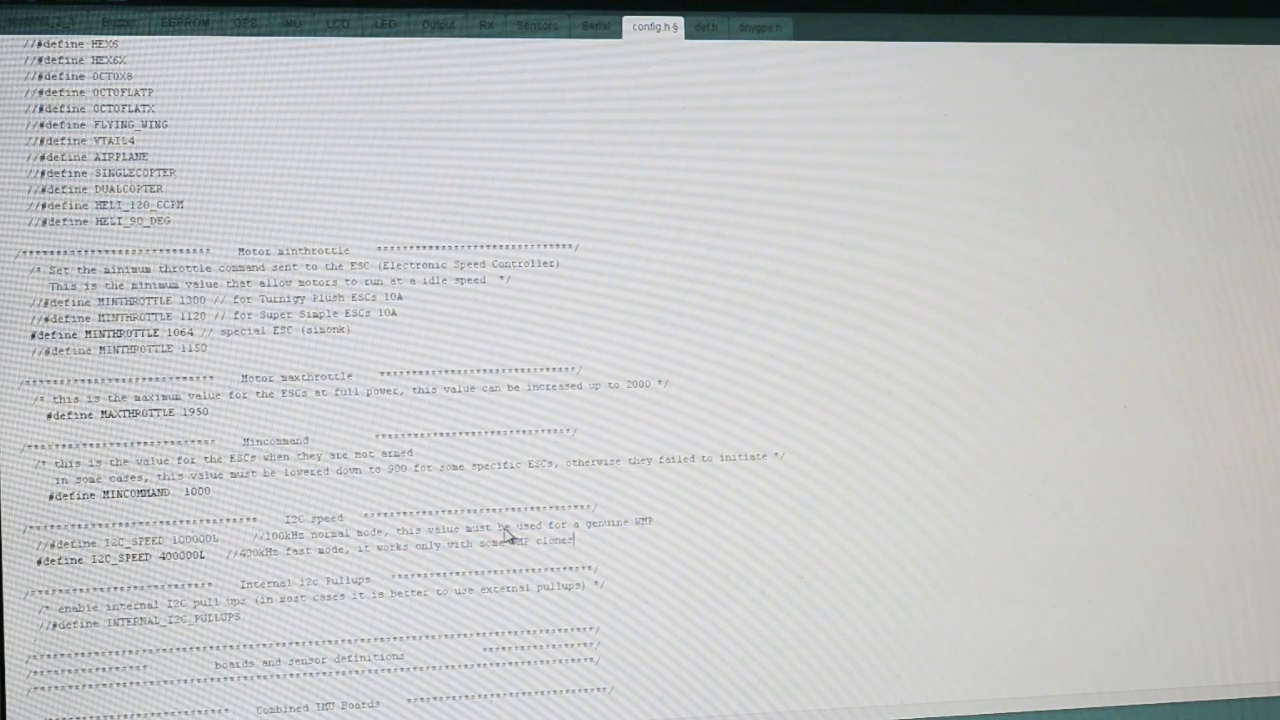
Step: Enable the I2C_SPEED 400000L line and comment out I2C_SPEED 100000L
left_click_drag(450, 528, 620, 528)
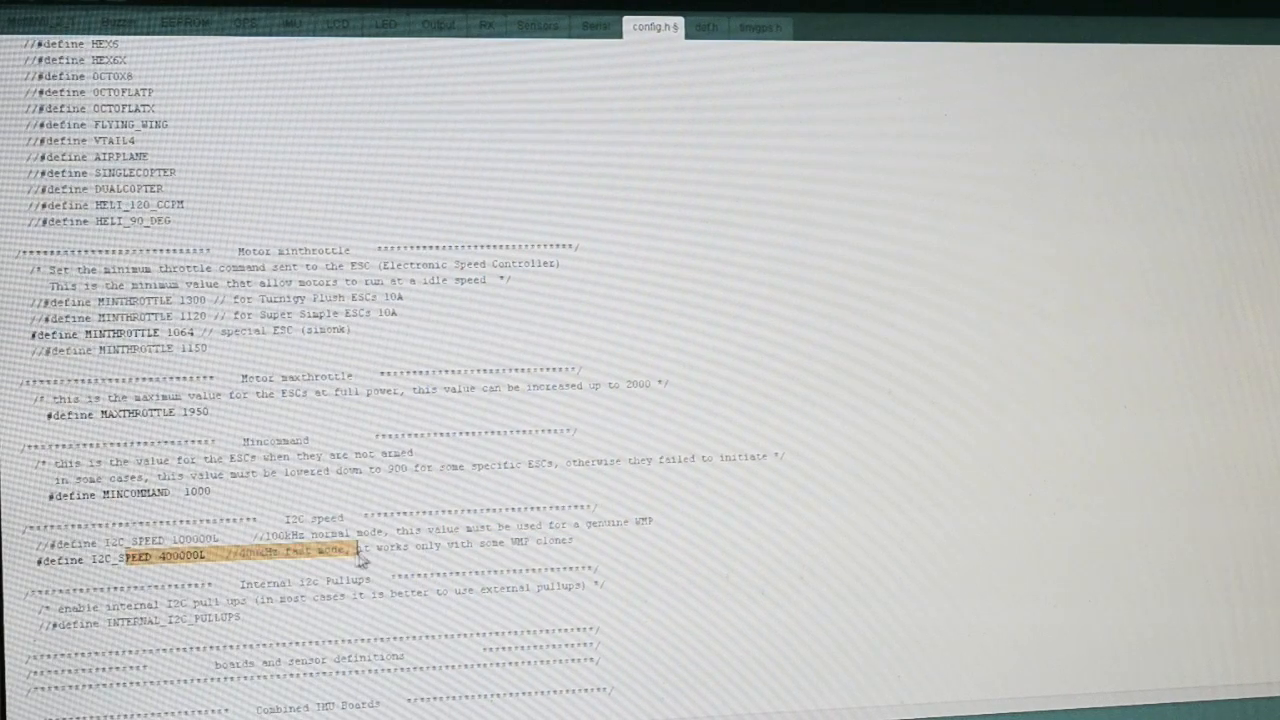
scroll("down", 3)
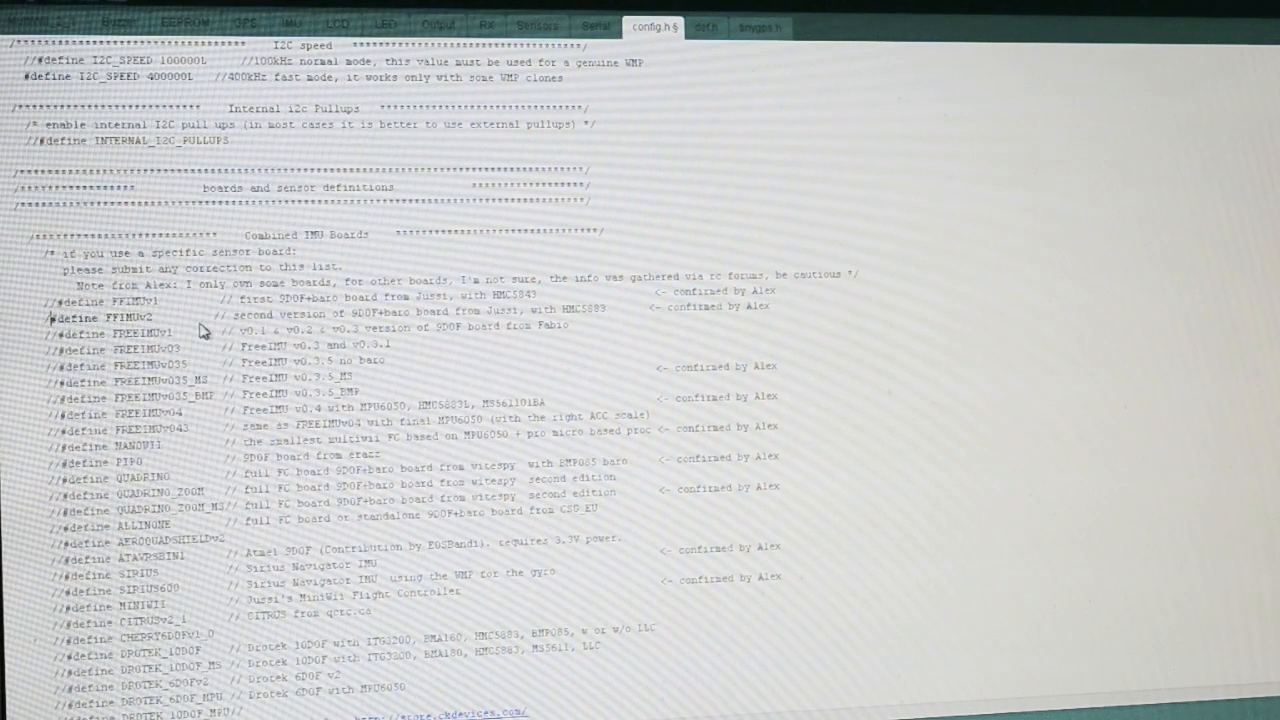
Step: Uncomment #define FFIMUv2 in the Combined IMU Boards list and scroll through sensor definitions
scroll("down", 3)
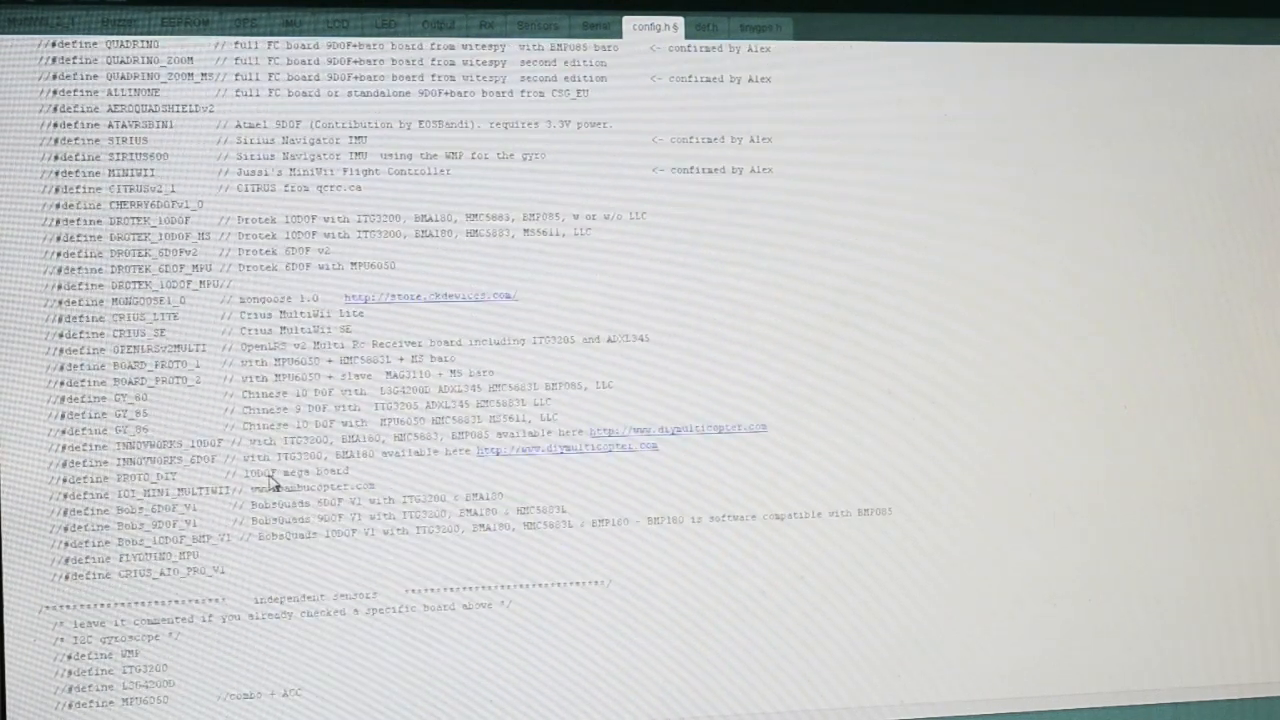
scroll("down", 3)
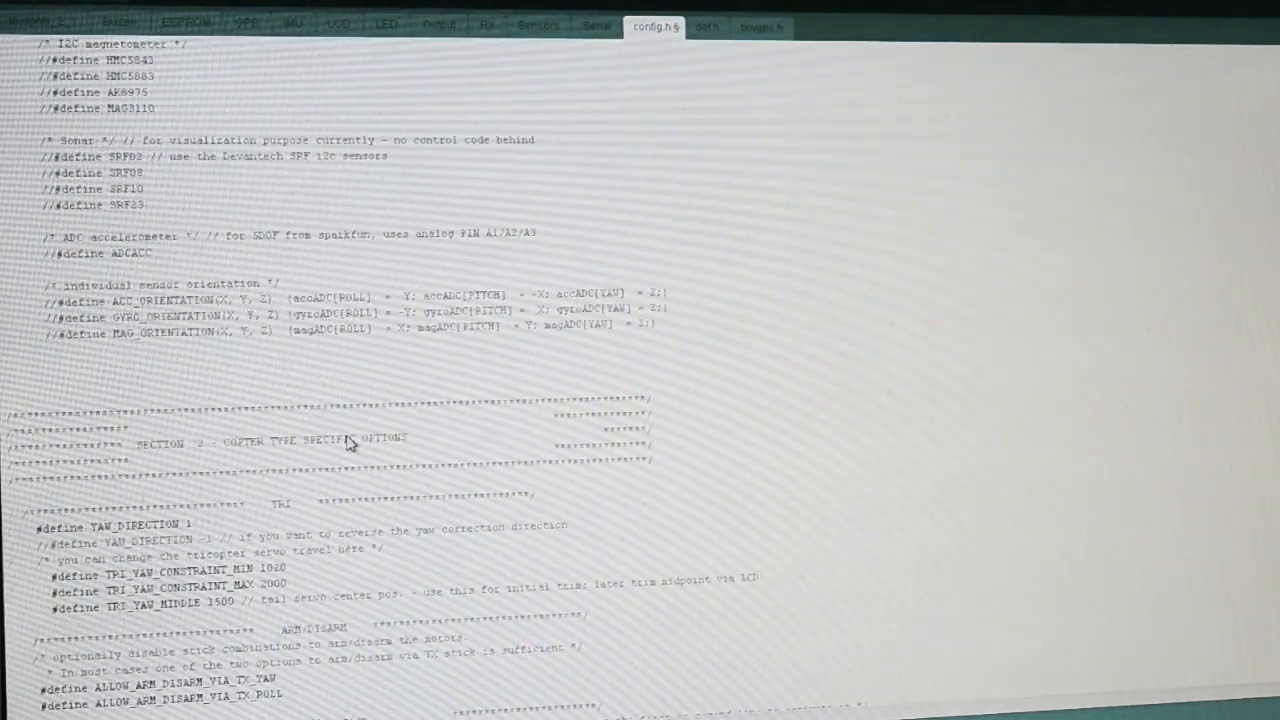
scroll("down", 3)
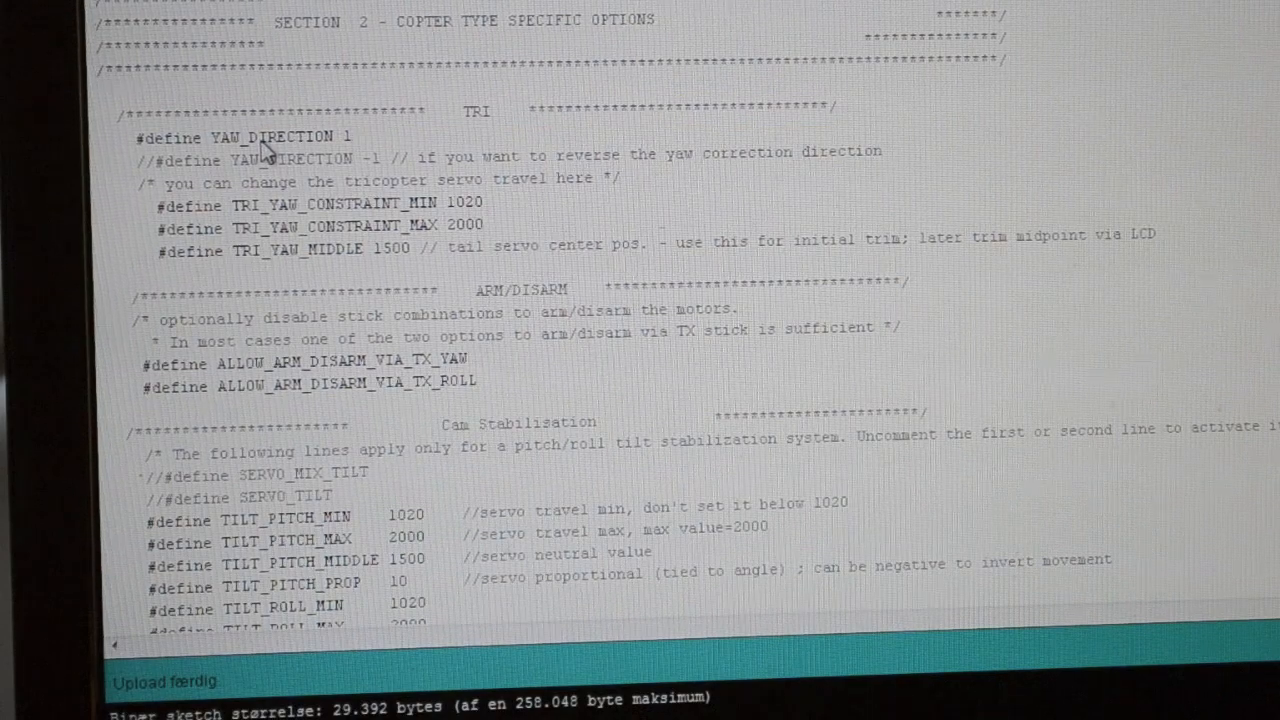
mouse_move(290, 160)
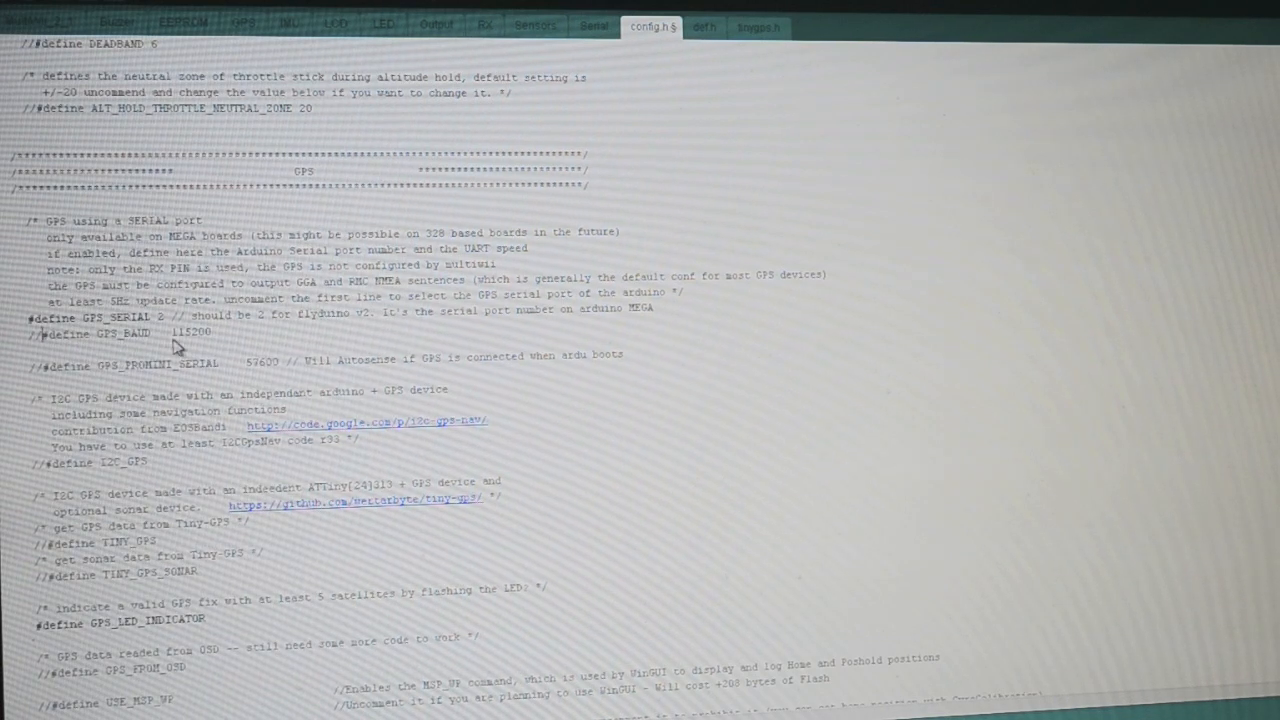
Step: Uncomment #define GPS_BAUD 115200, keeping GPS_SERIAL 2 defined
left_click(160, 47)
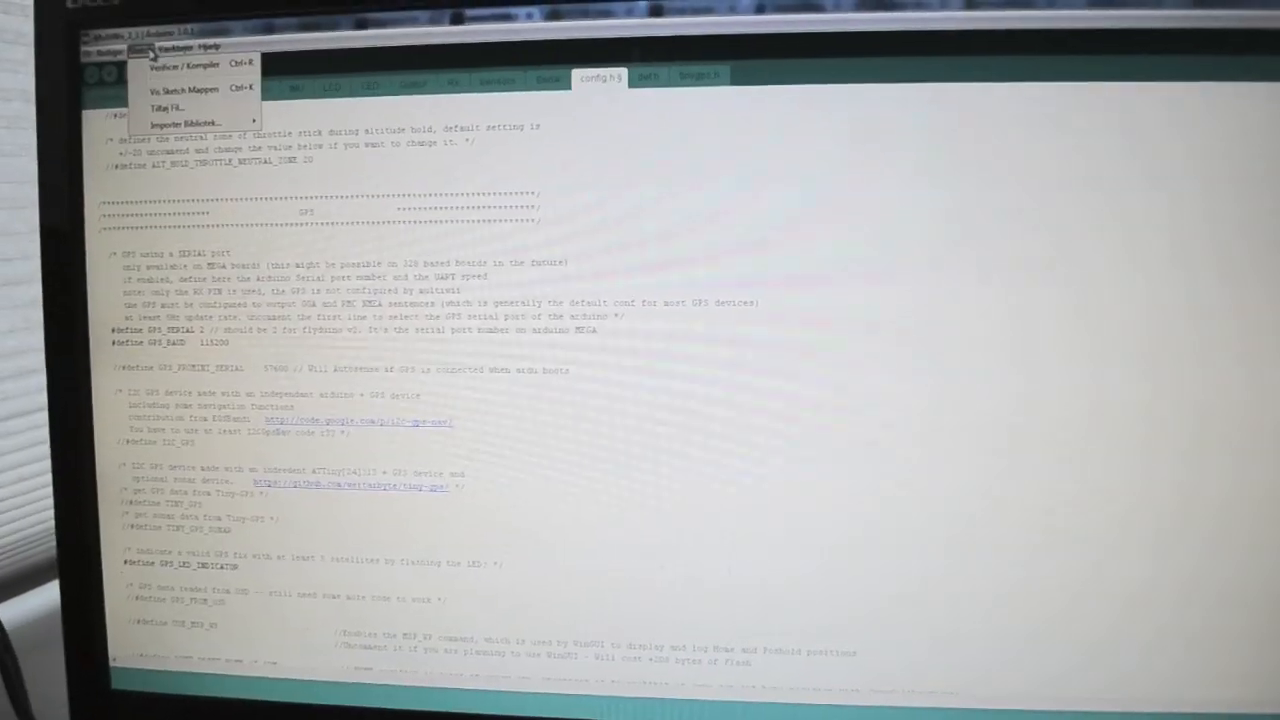
Step: Verify/compile the MultiWii sketch via the Sketch menu and upload it to the board
left_click(170, 47)
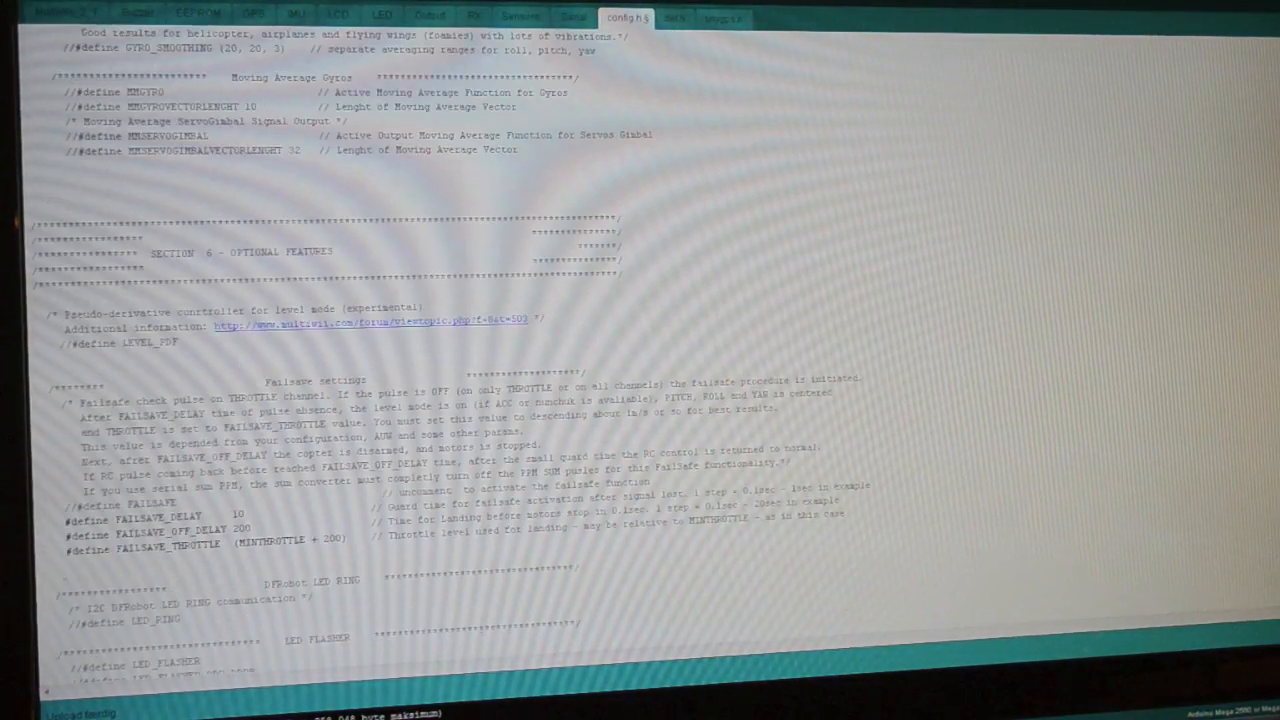
Step: Change TRI_YAW_CONSTRAINT_MIN to 1260 and TRI_YAW_CONSTRAINT_MAX to 1596
scroll("up", 3)
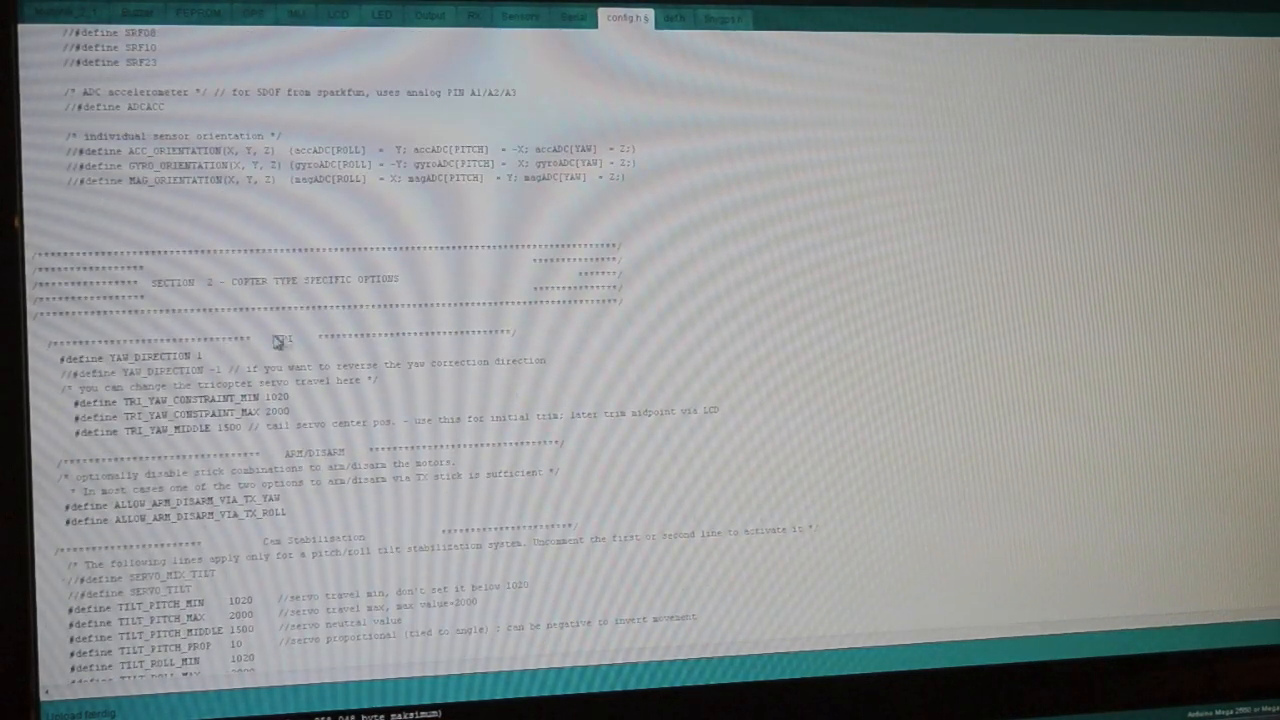
double_click(283, 336)
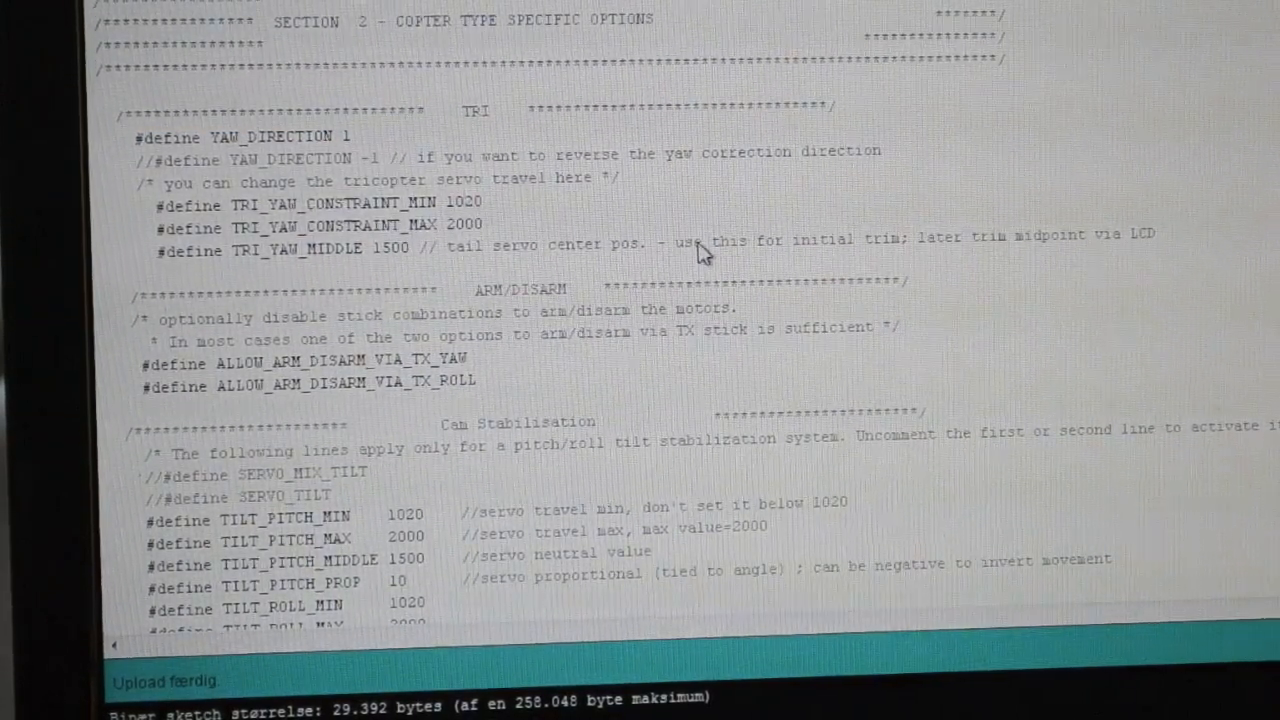
key("Backspace")
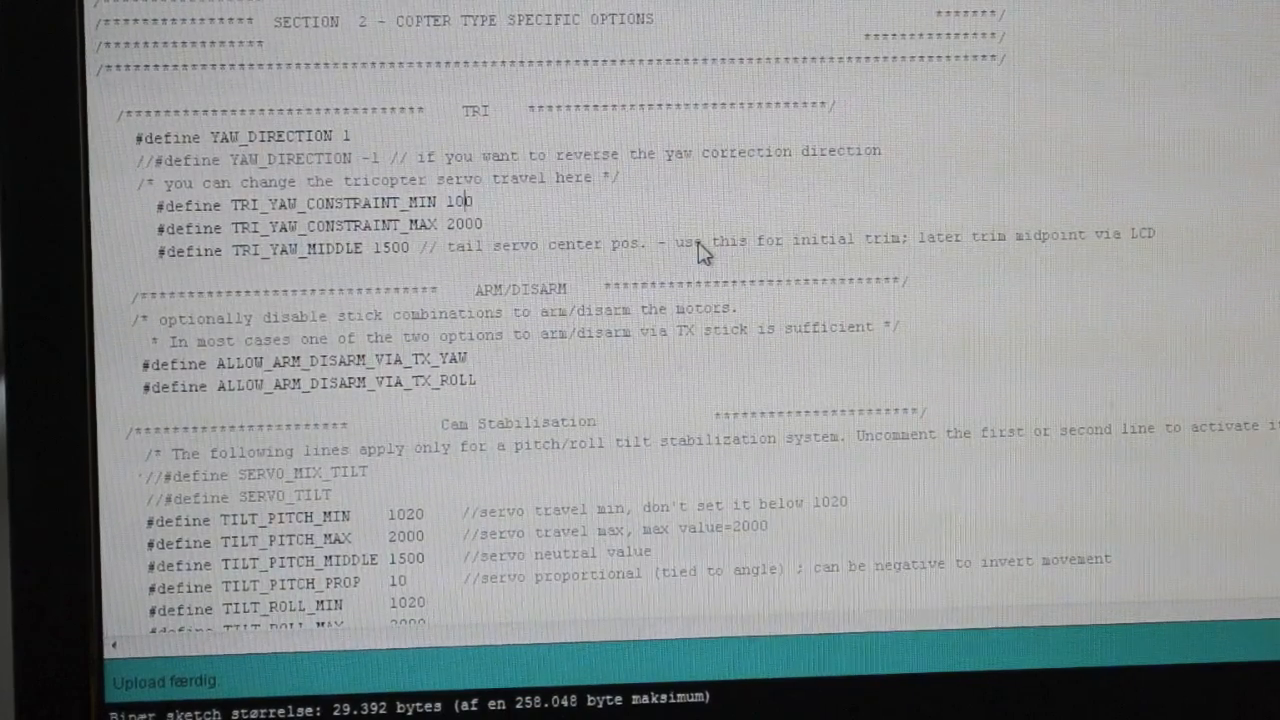
key("BackSpace")
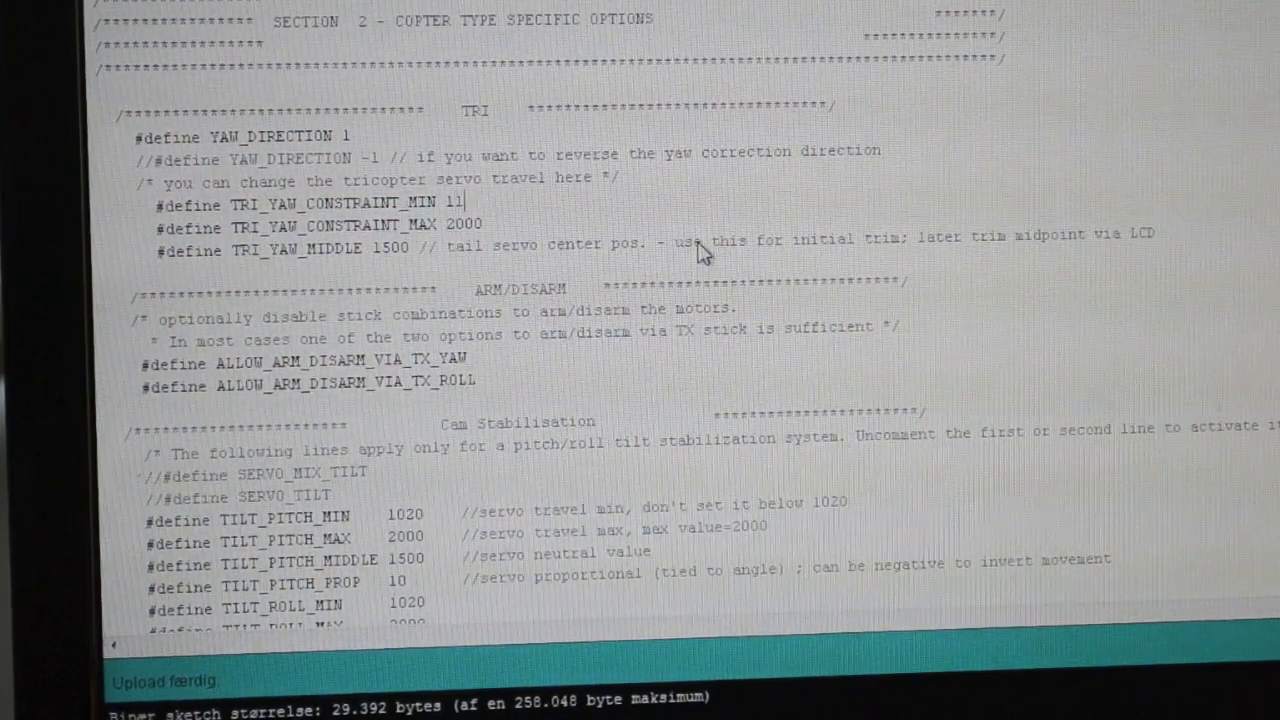
type("2")
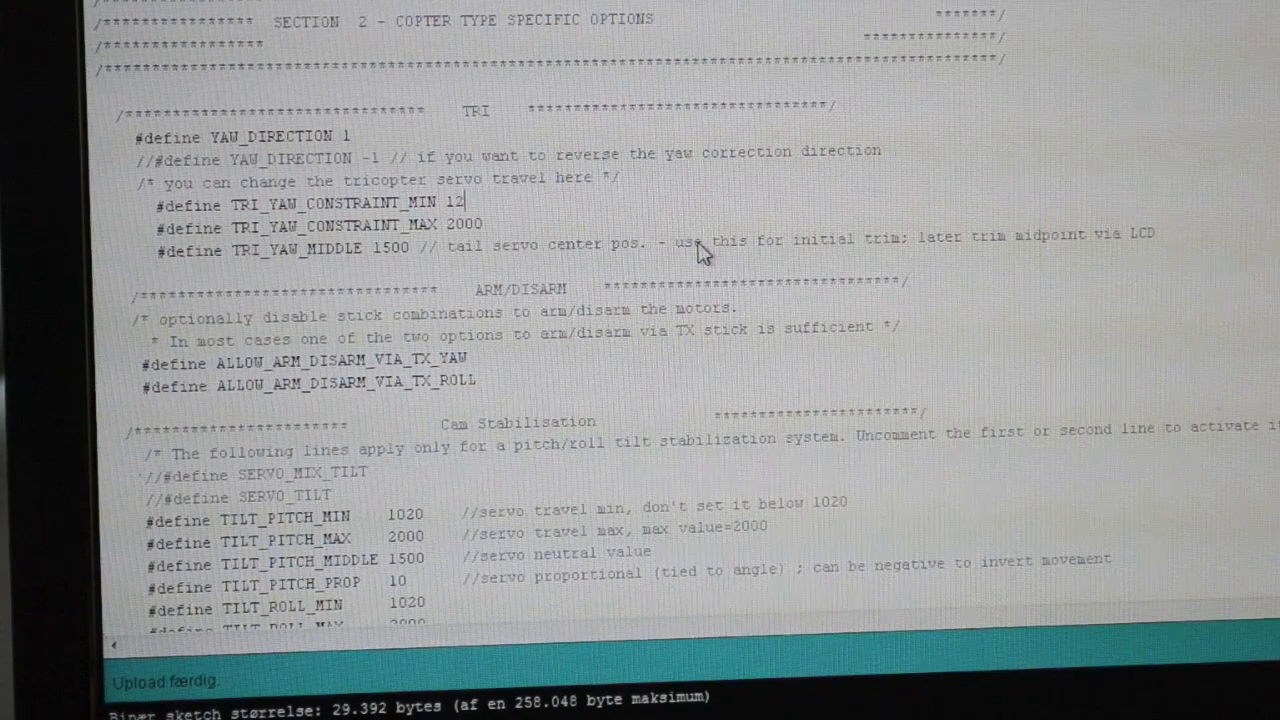
type("60")
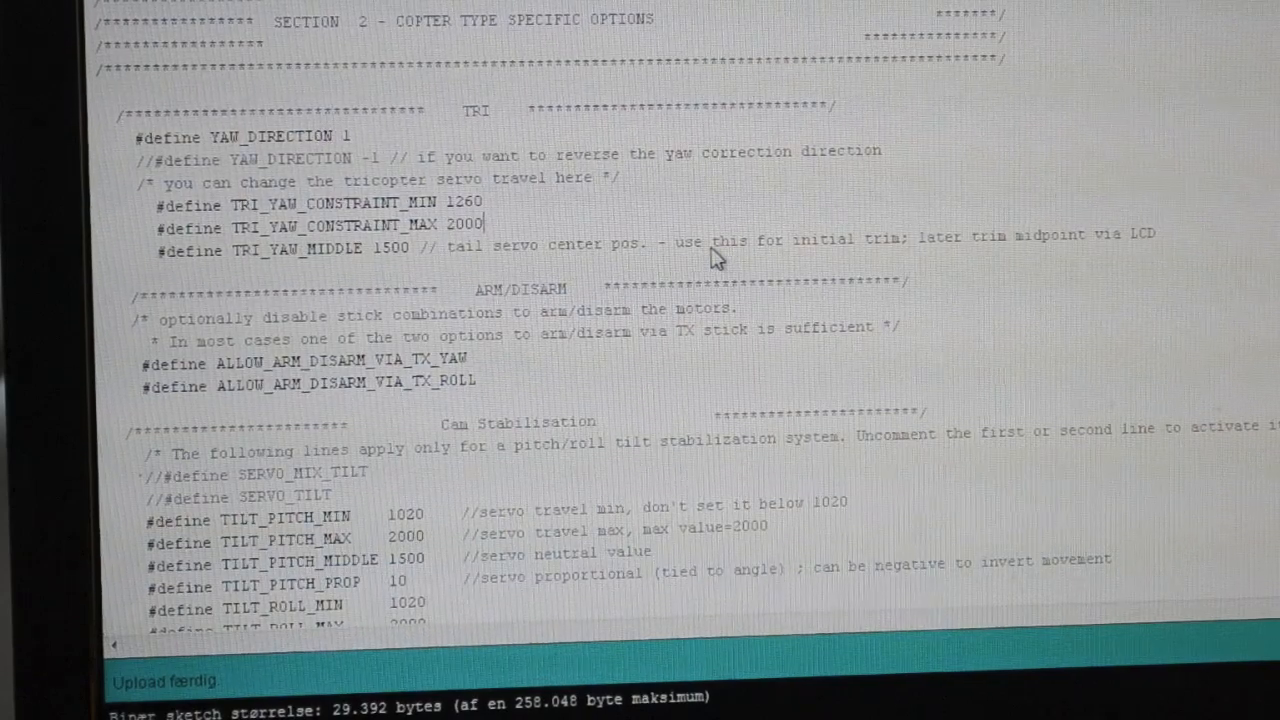
key("BackSpace")
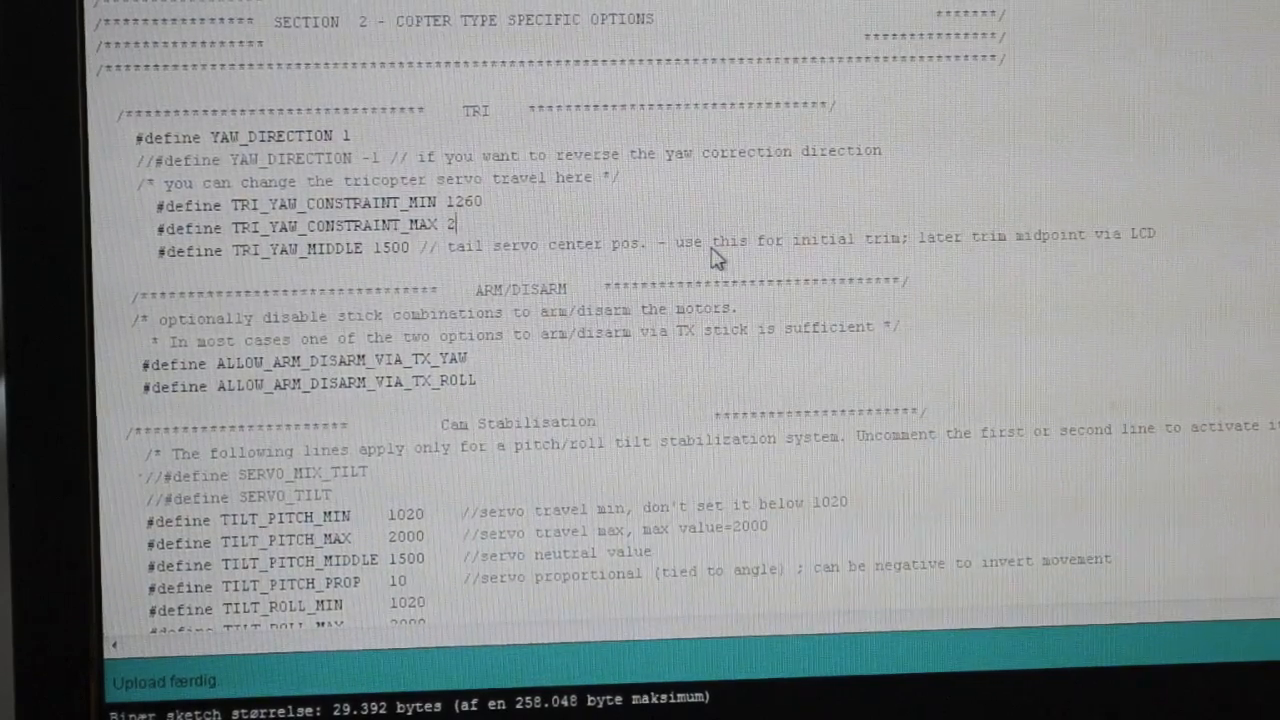
type("5")
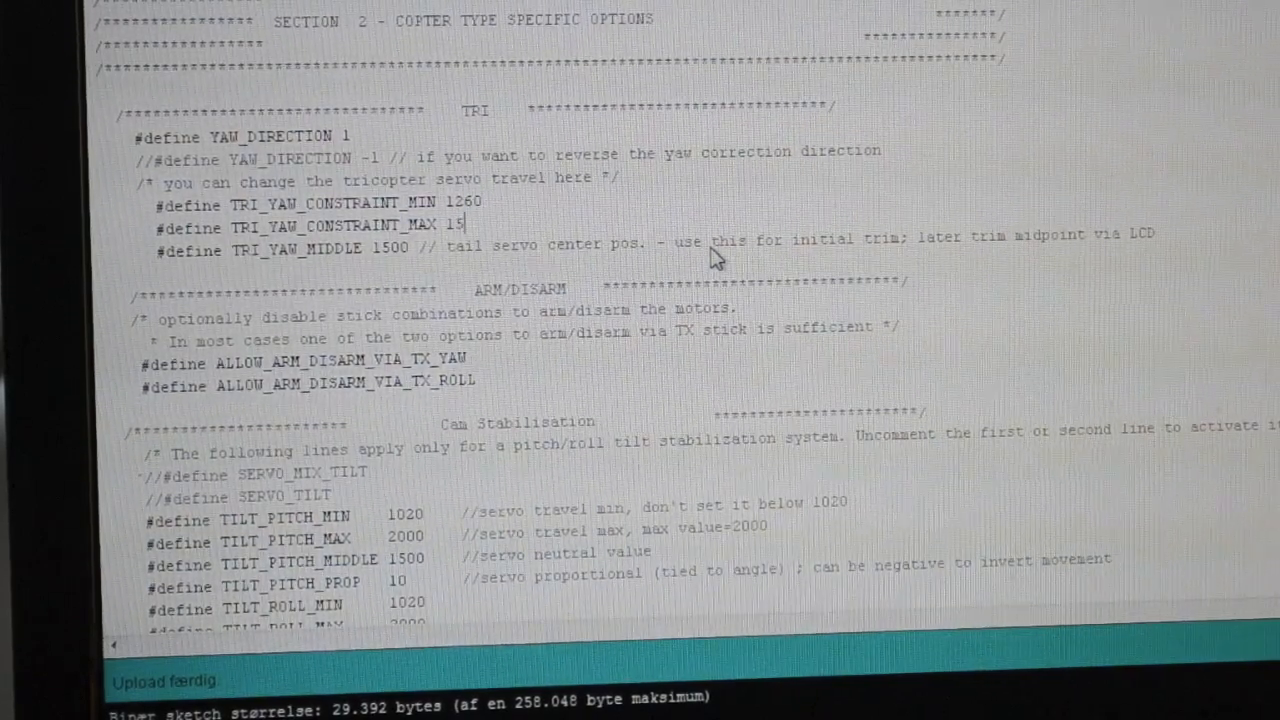
type("96")
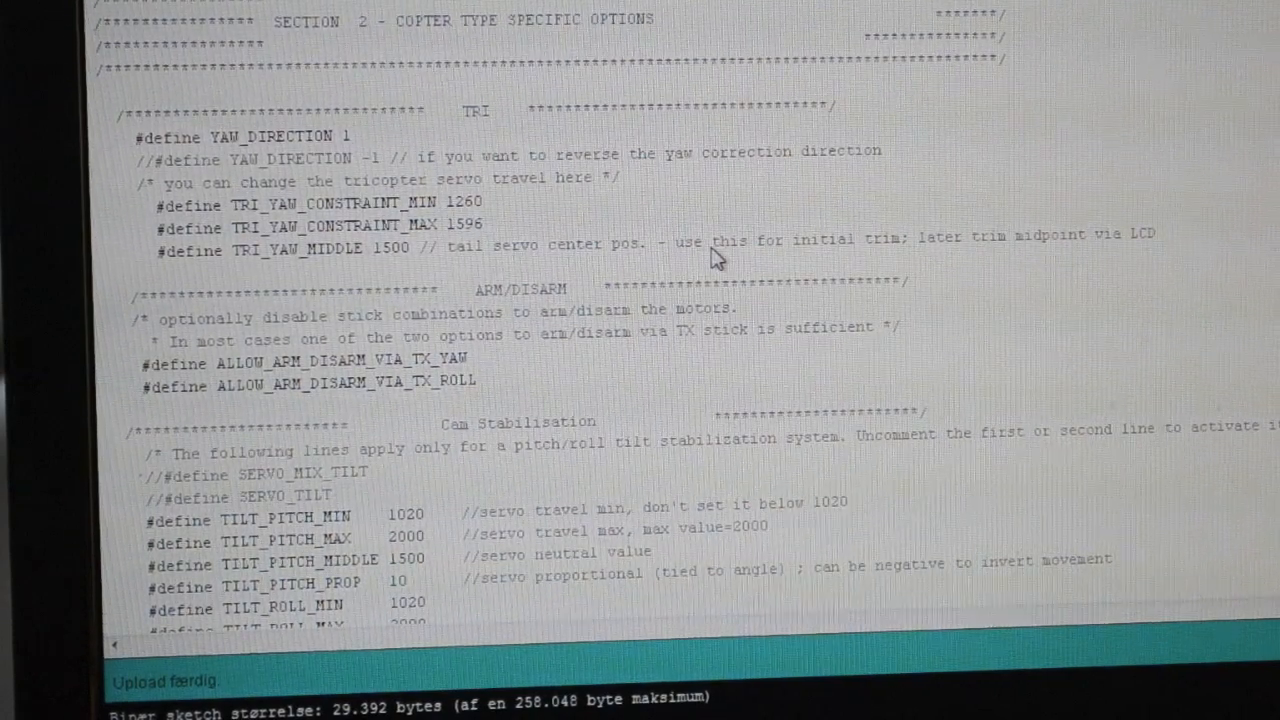
mouse_move(400, 255)
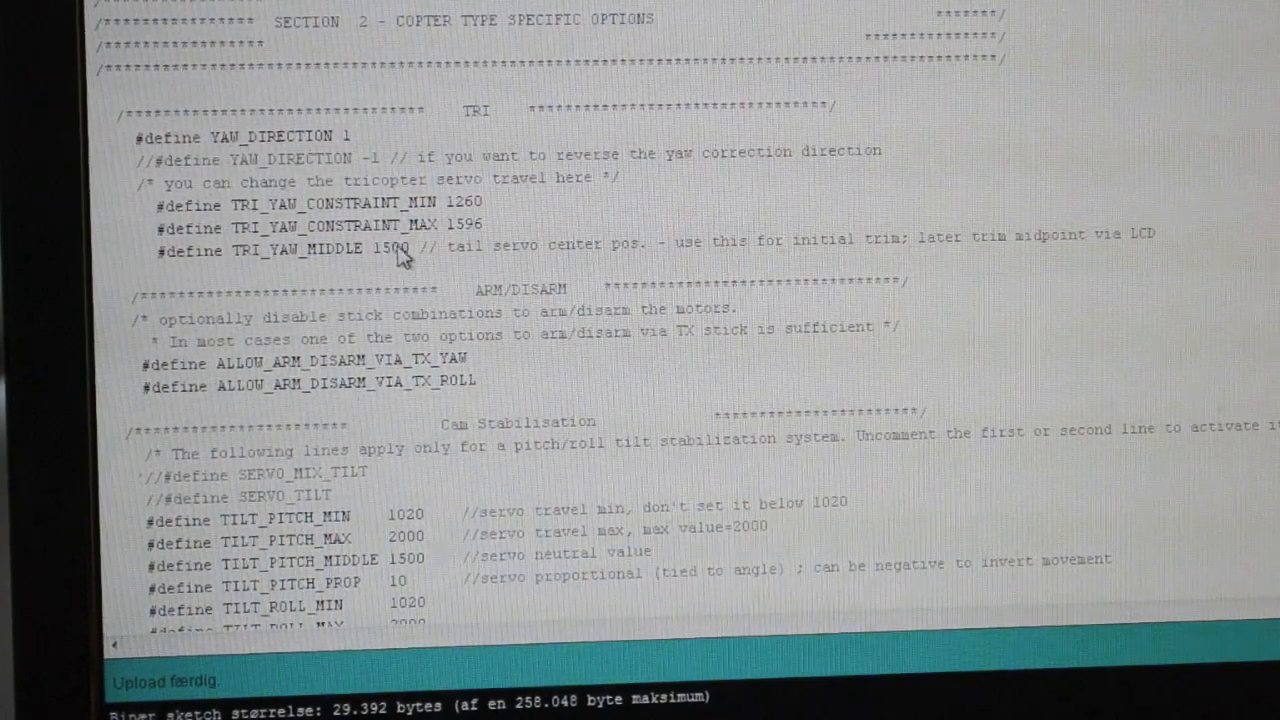